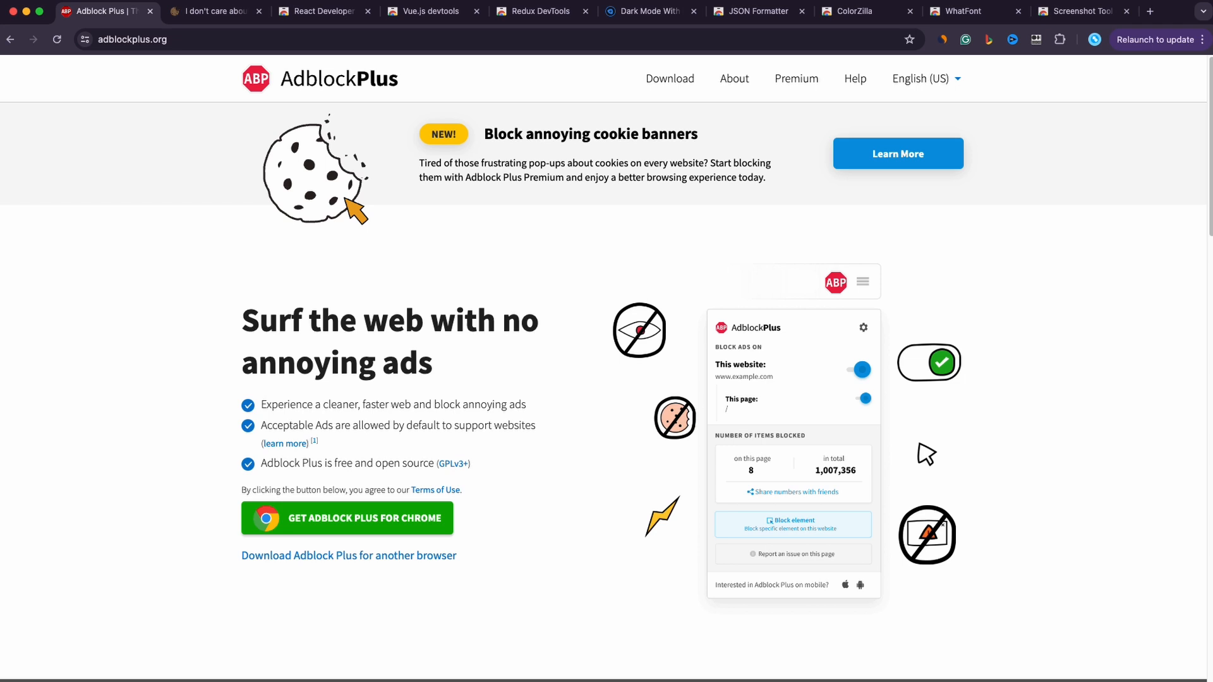
# Browse the I don't care about cookies, React, Vue.js, Redux DevTools, Night Eye and JSON Formatter pages
pyautogui.click(208, 11)
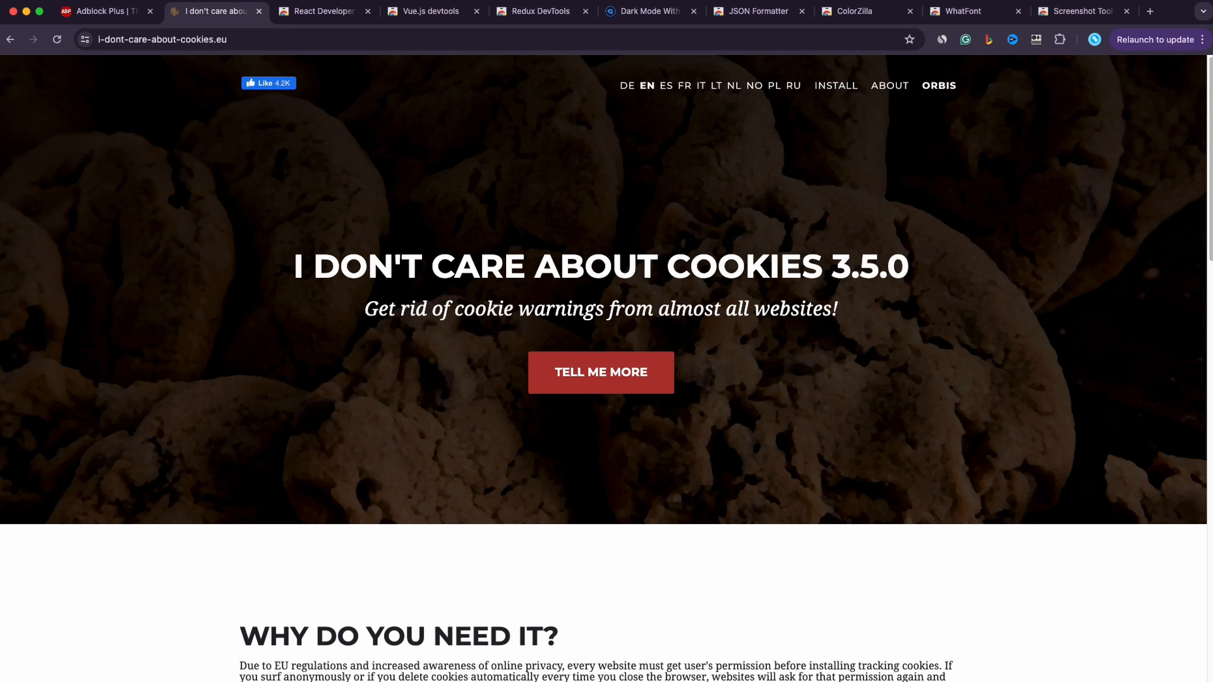
pyautogui.click(325, 11)
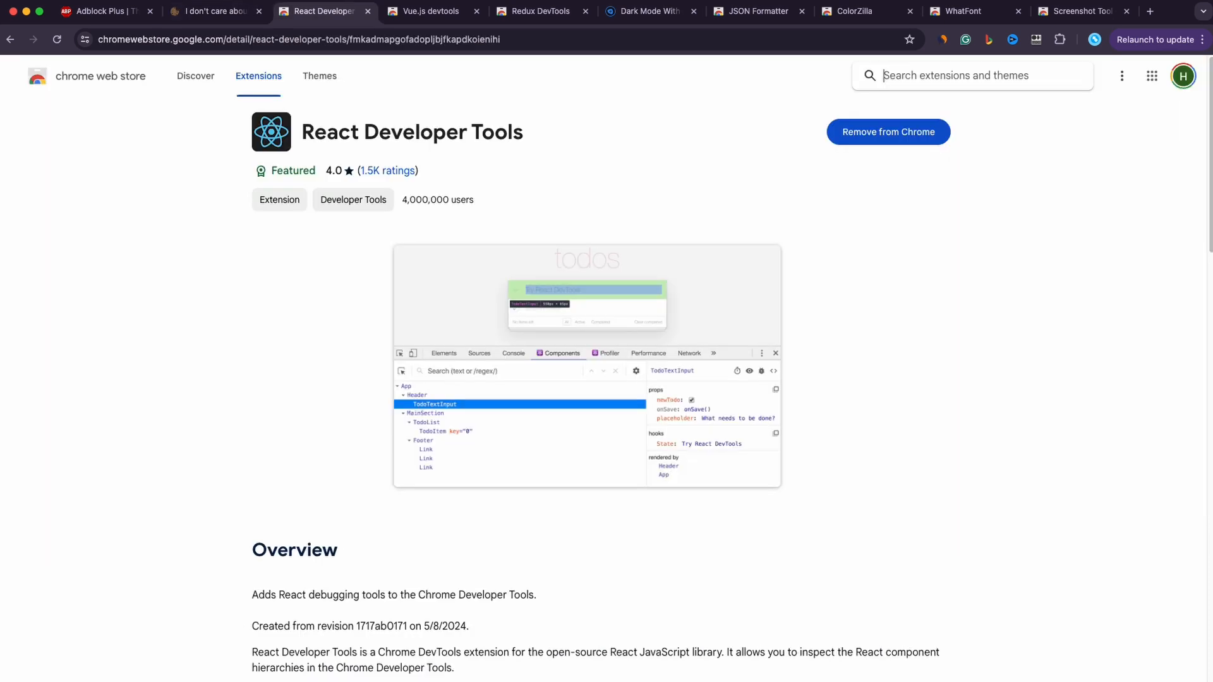
pyautogui.click(429, 12)
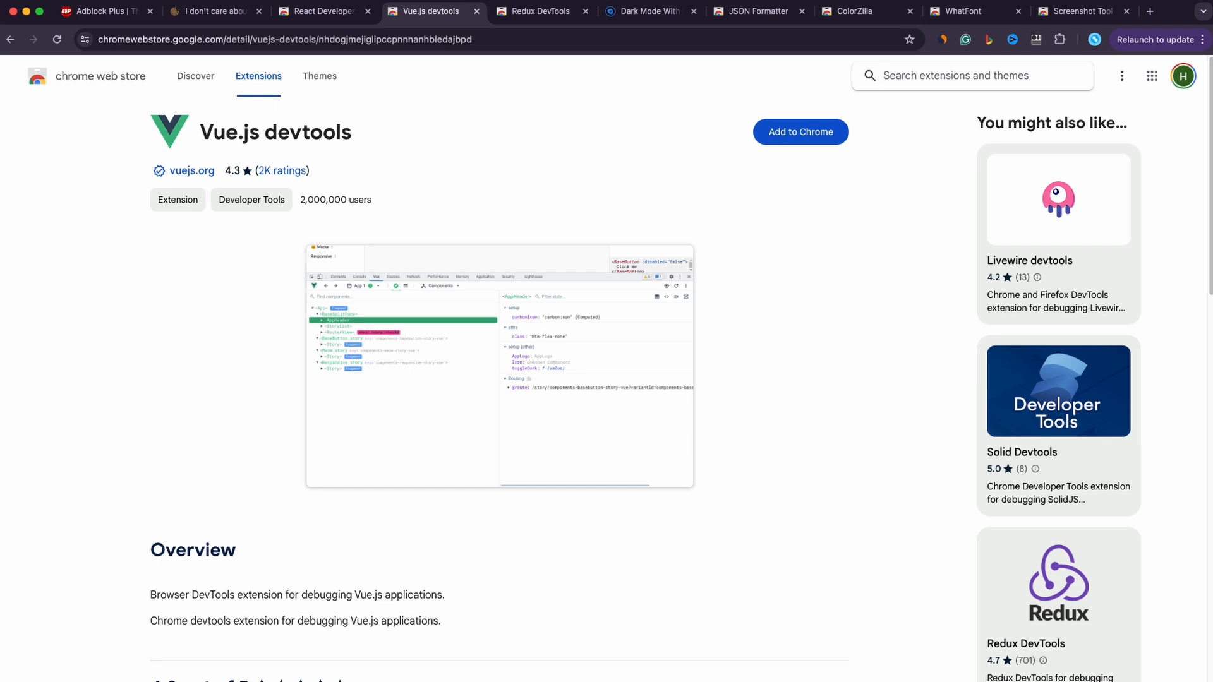
pyautogui.click(542, 12)
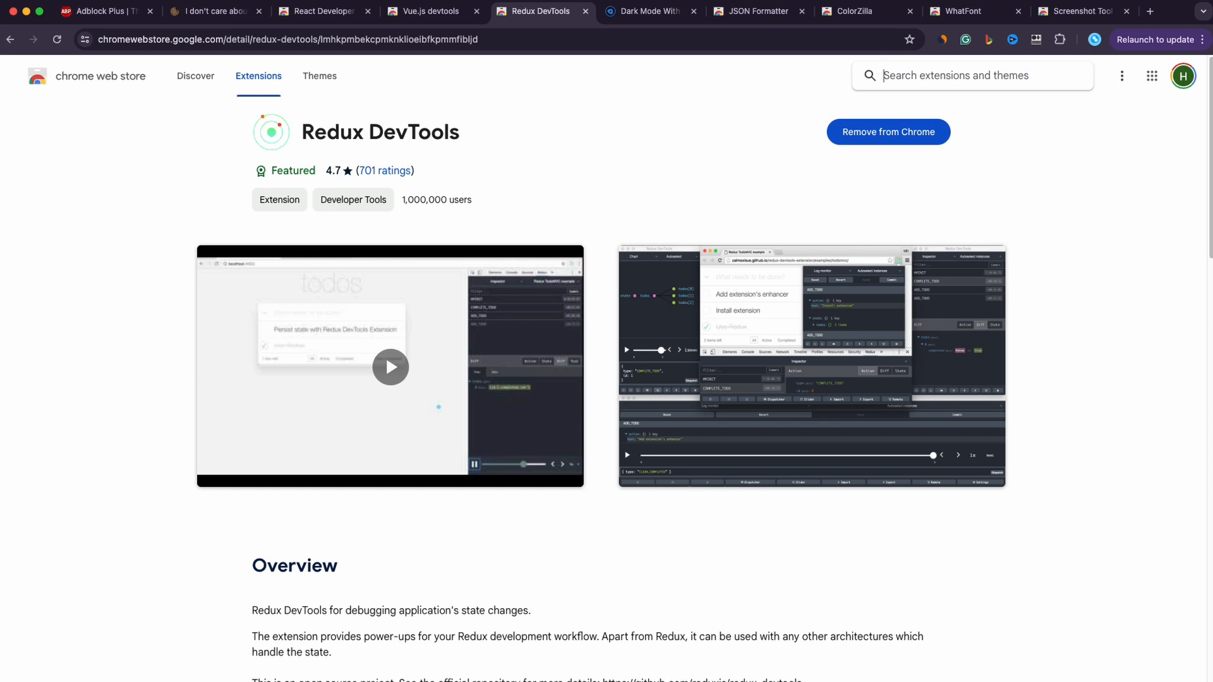
pyautogui.click(642, 12)
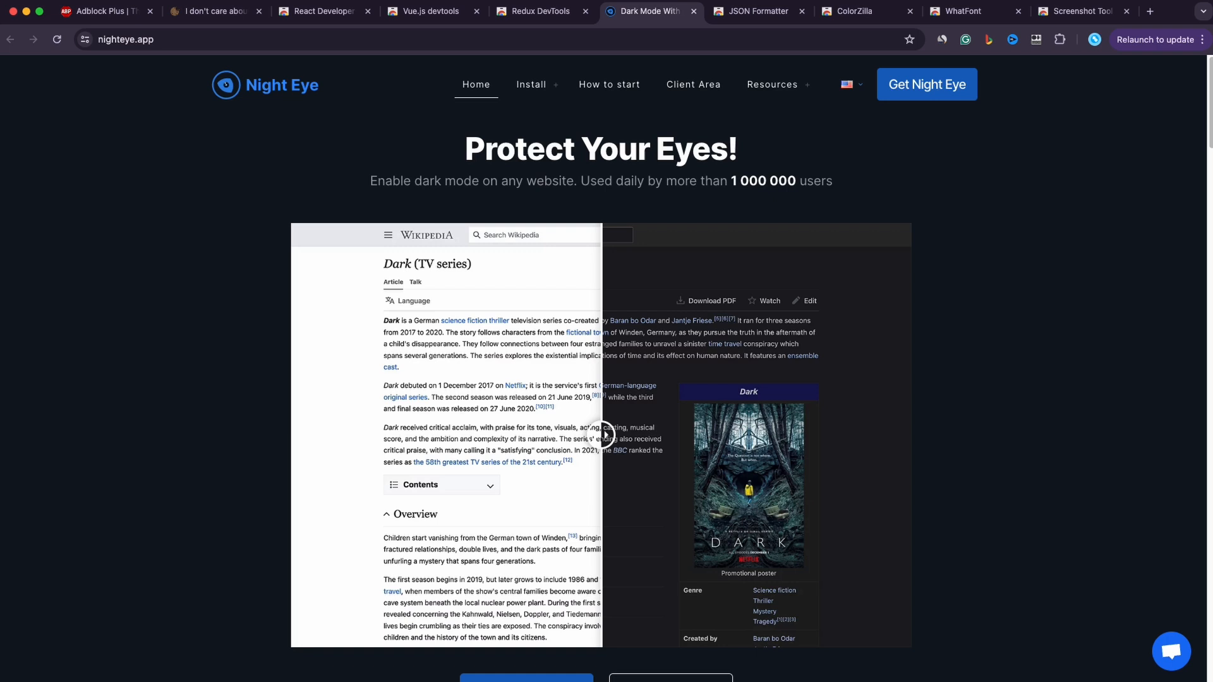
pyautogui.click(752, 12)
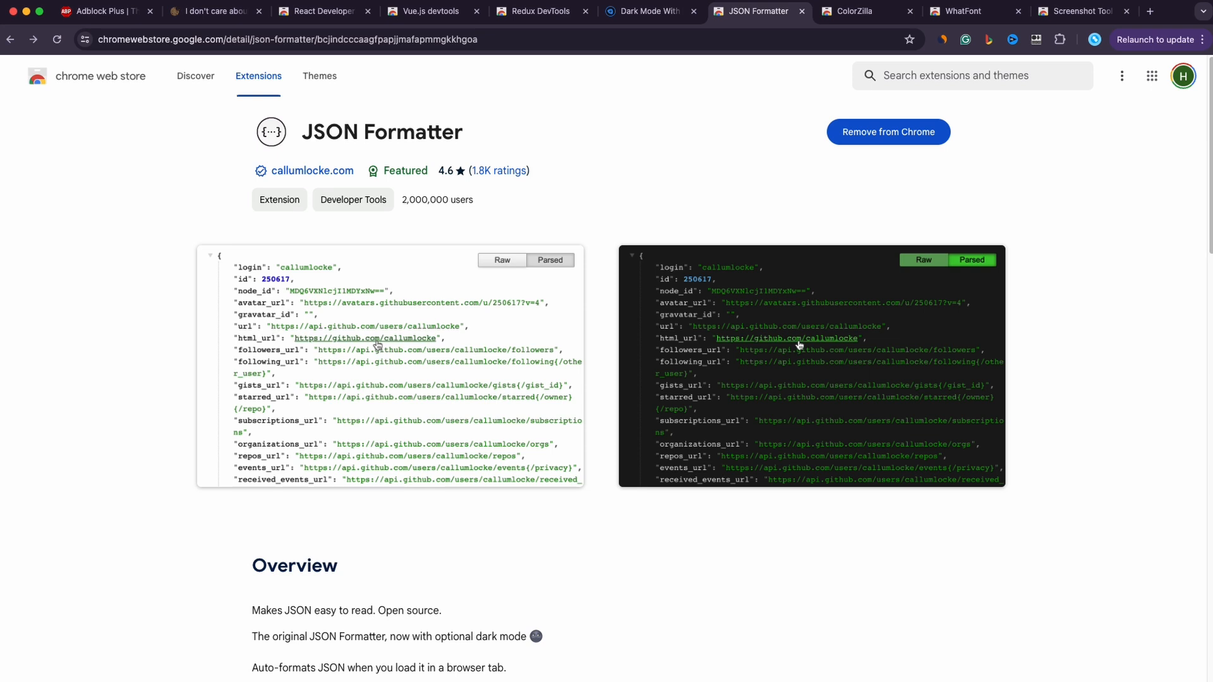
# Look over the ColorZilla and WhatFont store pages, then move on to the next extension's page
pyautogui.click(850, 12)
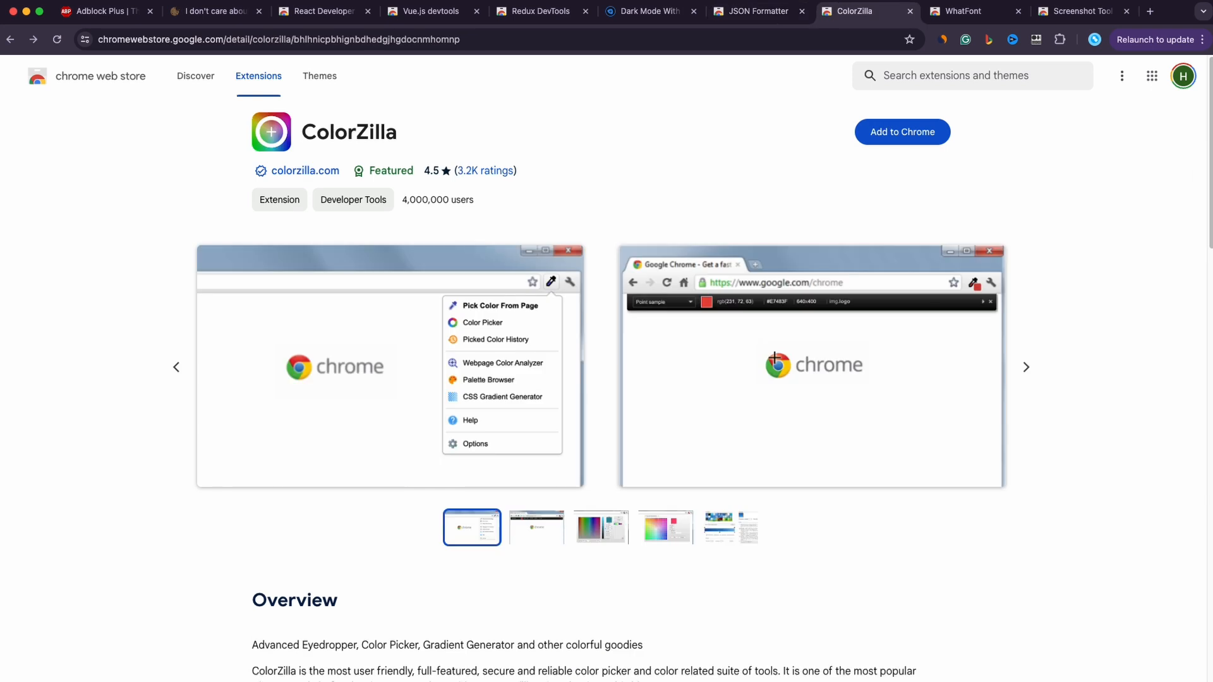
pyautogui.click(970, 12)
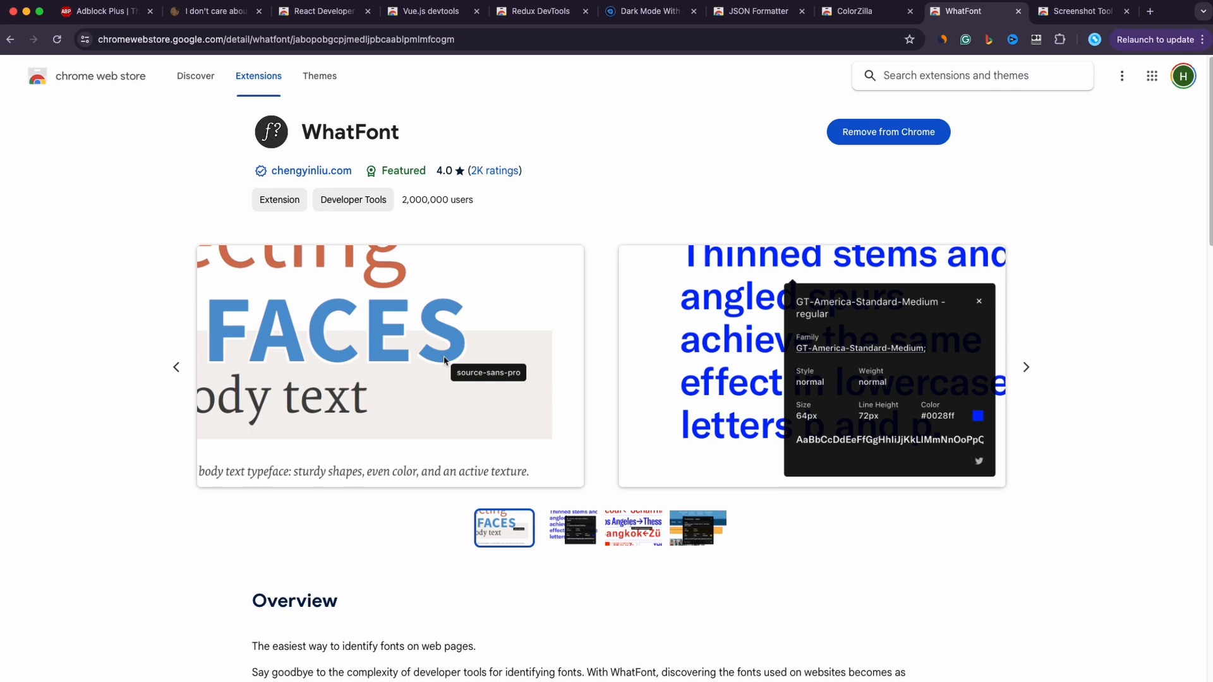
pyautogui.click(1075, 12)
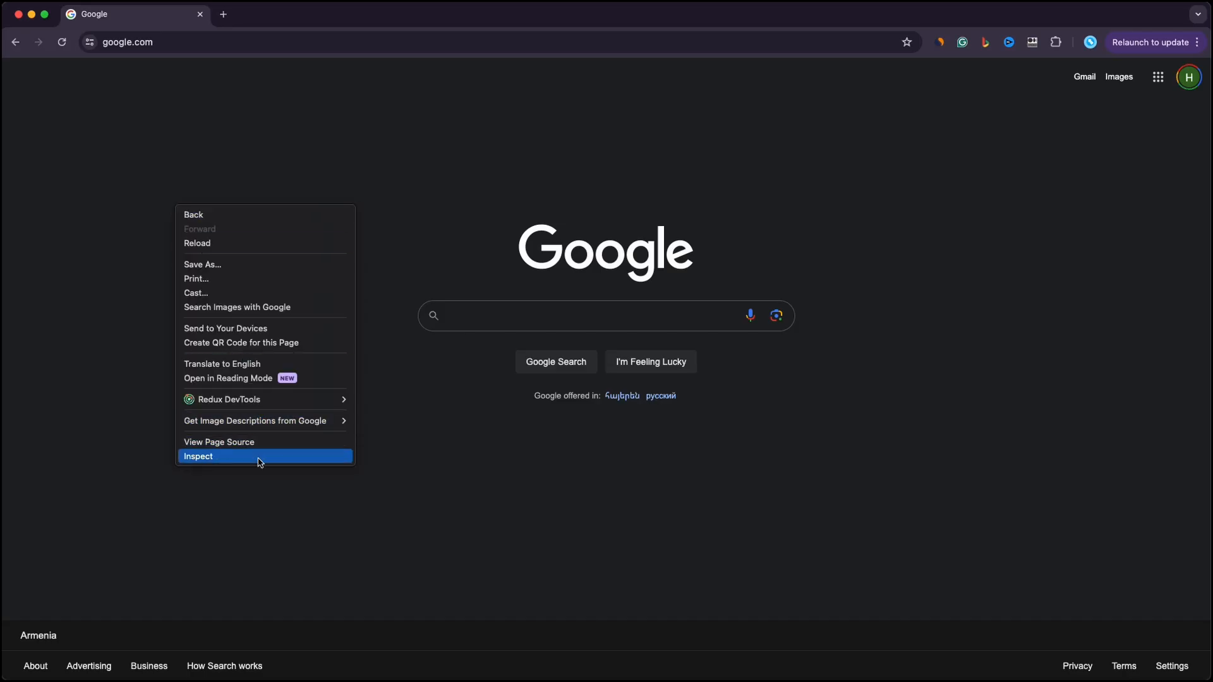
# Inspect the Google page and add margin: 10px to the .om7nvf rule beside its padding
pyautogui.click(199, 456)
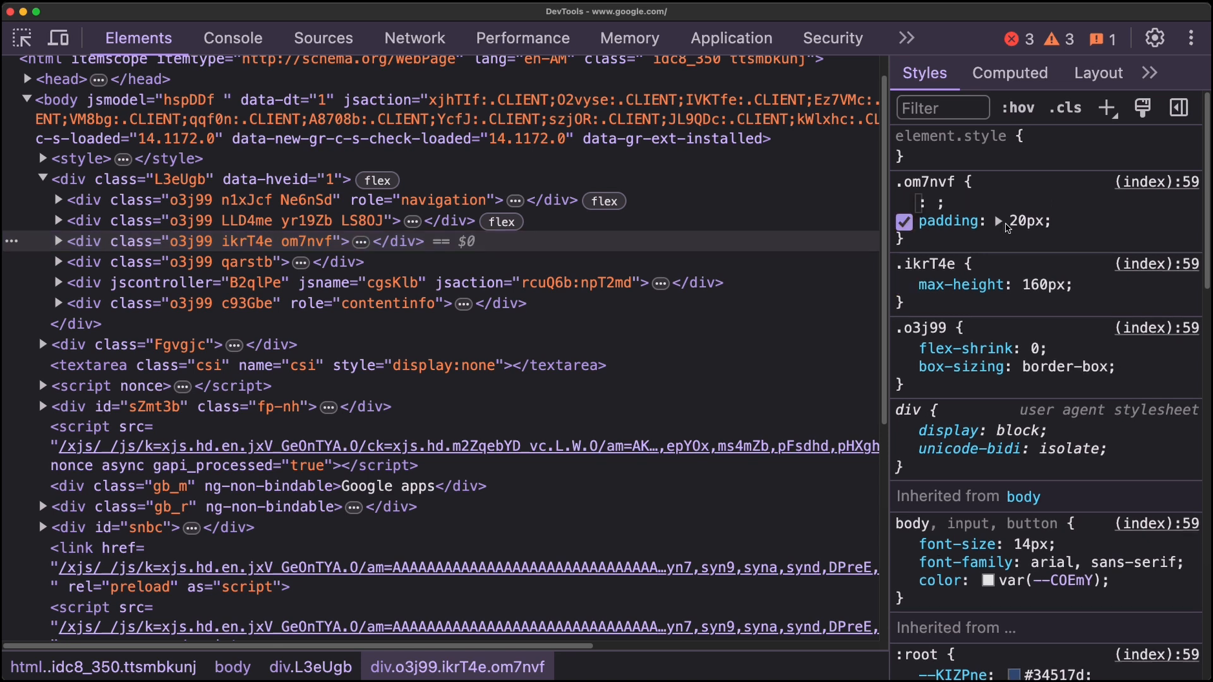
pyautogui.write('margin')
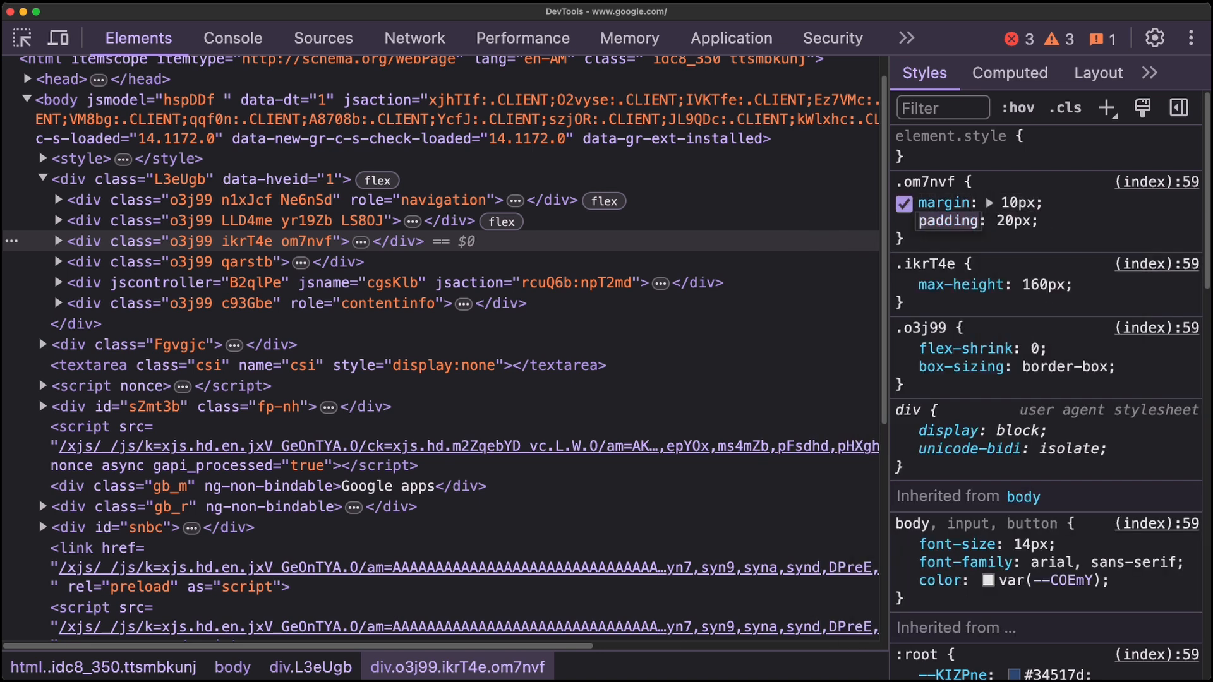
# Declare const arr = [] in the Console, then show the page's source files with a widened file tree
pyautogui.click(232, 38)
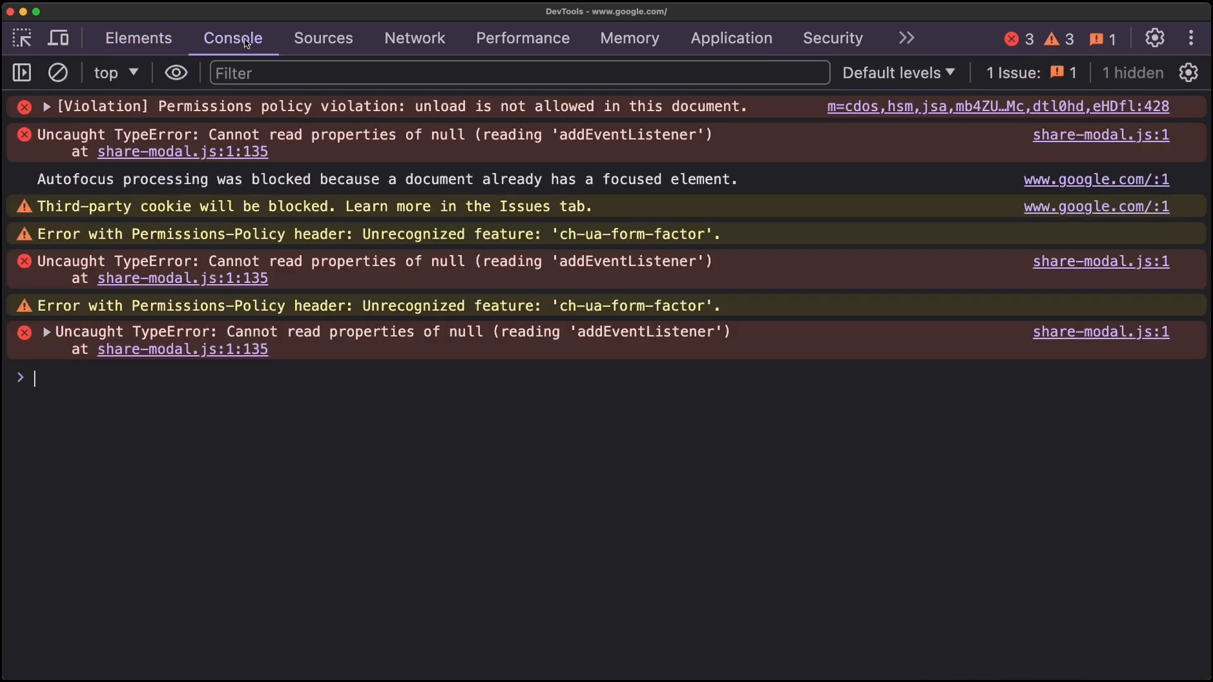
pyautogui.moveTo(270, 81)
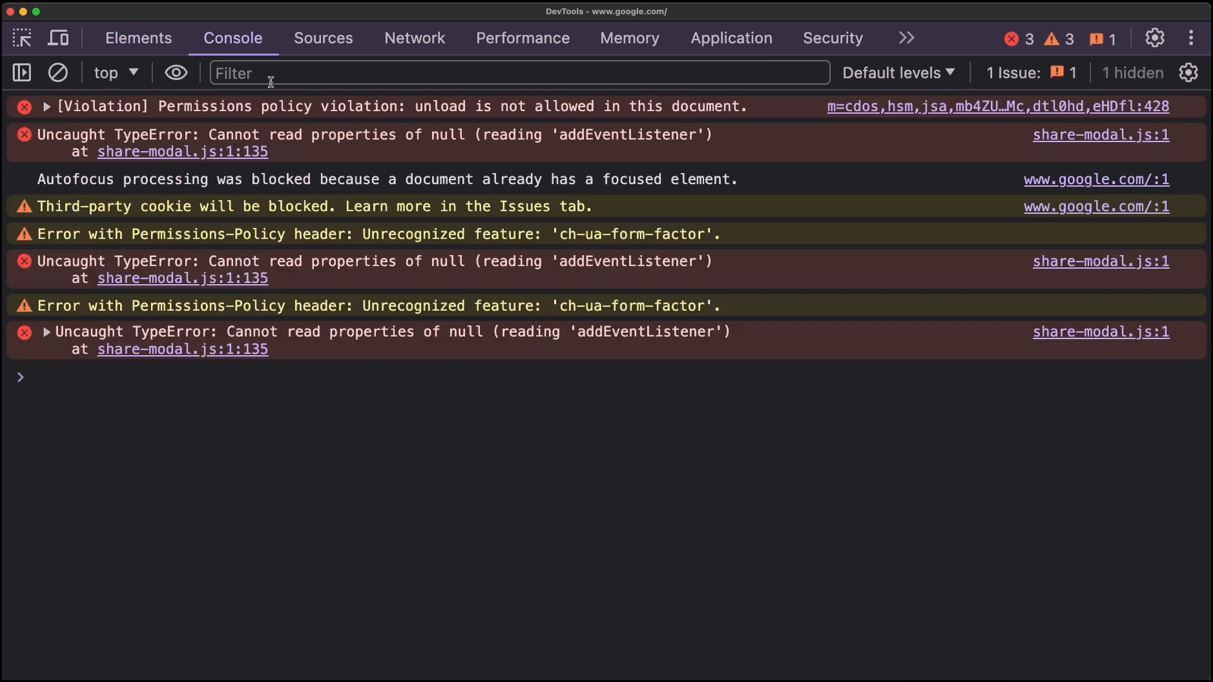
pyautogui.write('co')
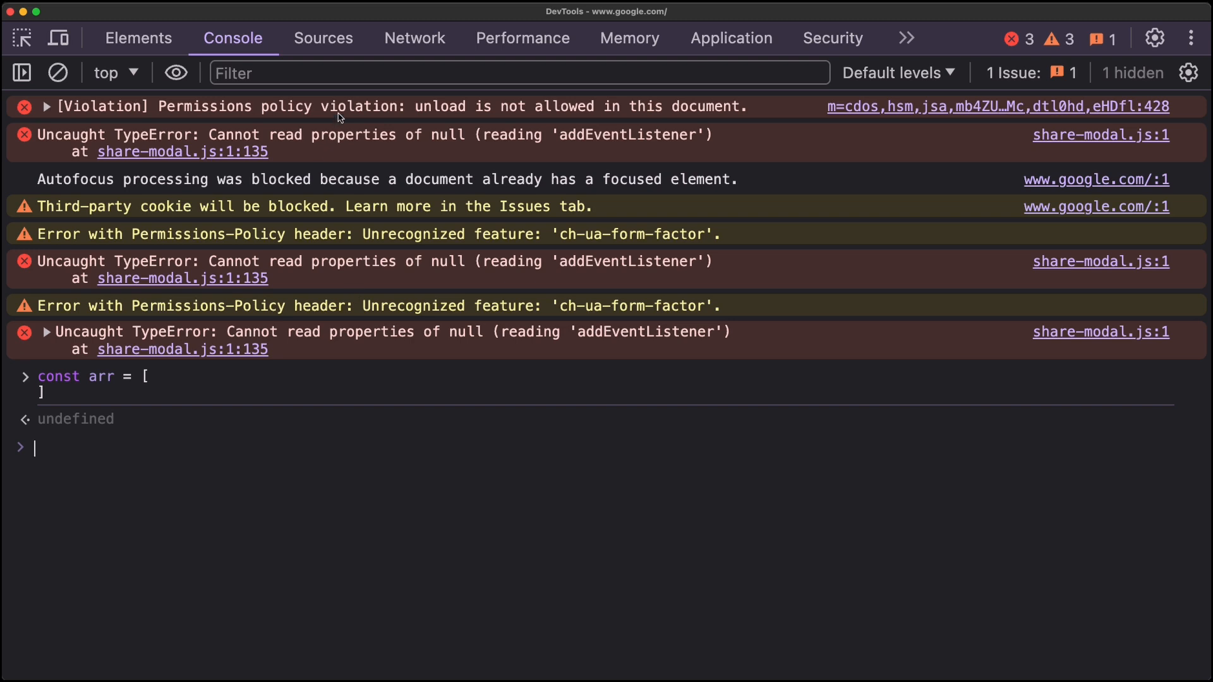
pyautogui.click(324, 38)
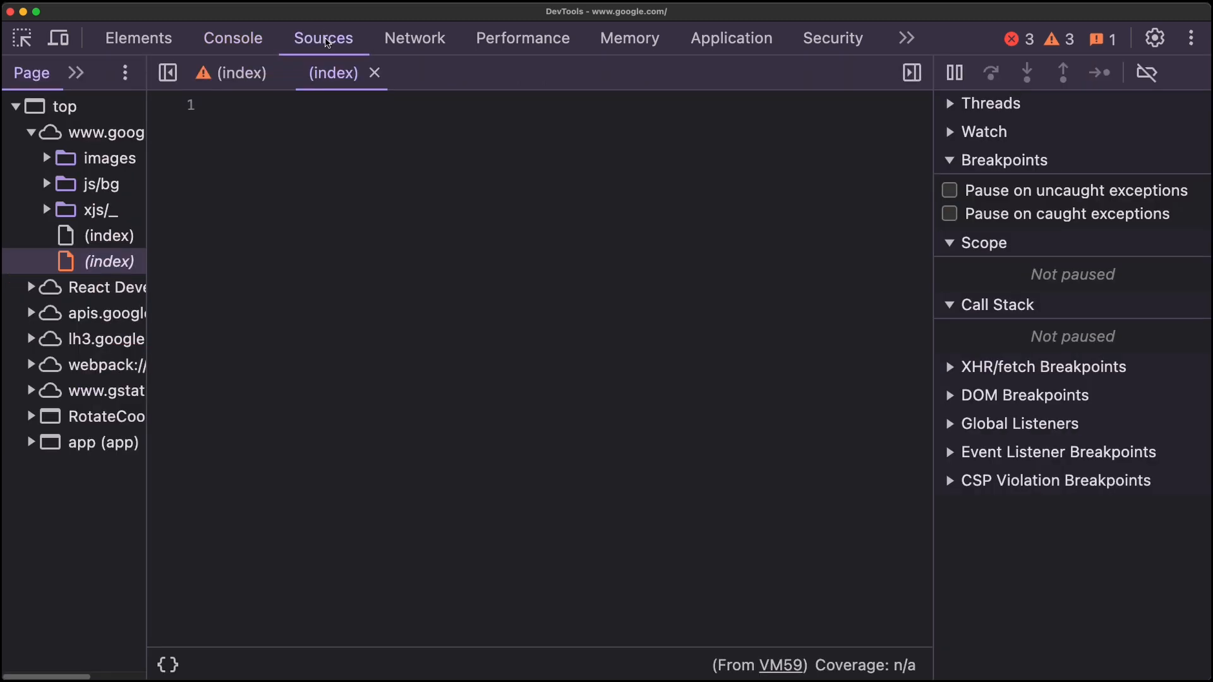
pyautogui.moveTo(144, 295); pyautogui.dragTo(234, 295)
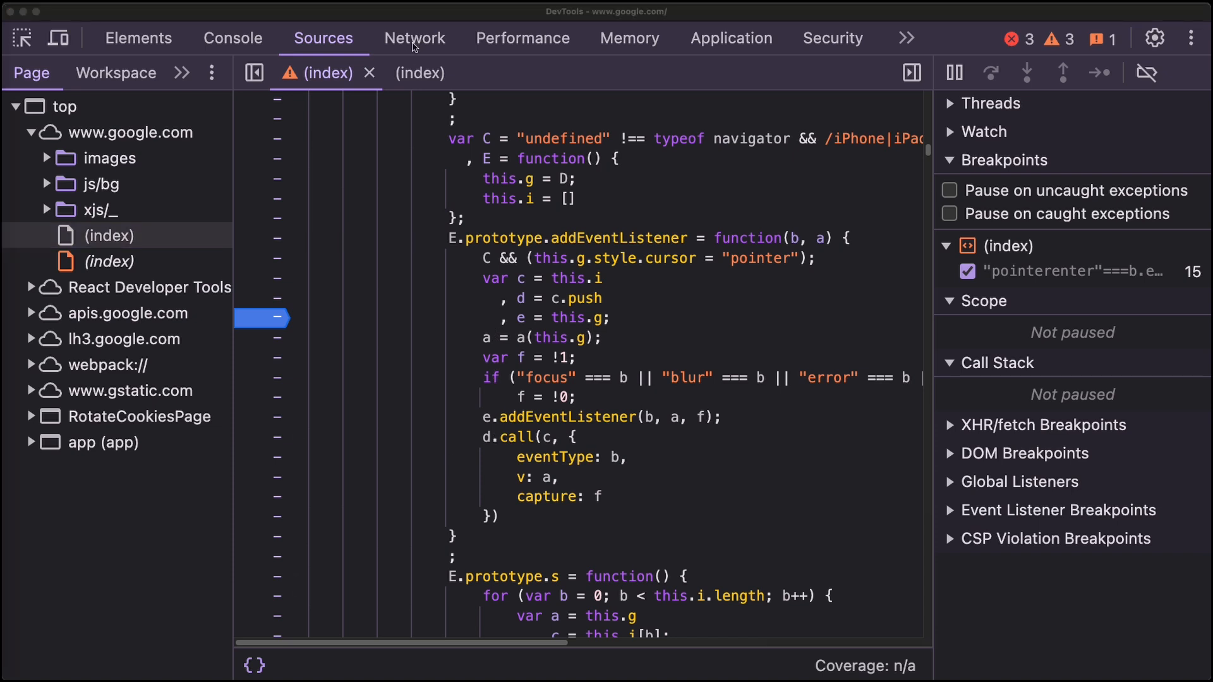
# In the Network log, select the m=bm51tf script request and view its headers and response body
pyautogui.click(415, 38)
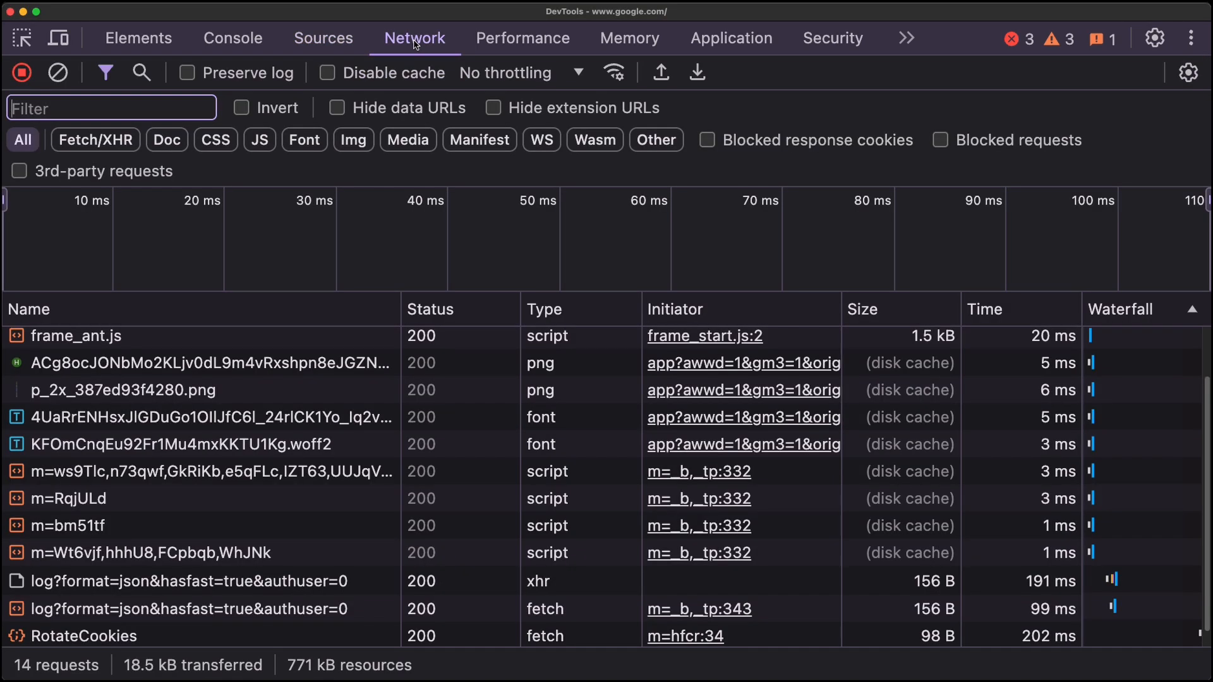
pyautogui.click(101, 498)
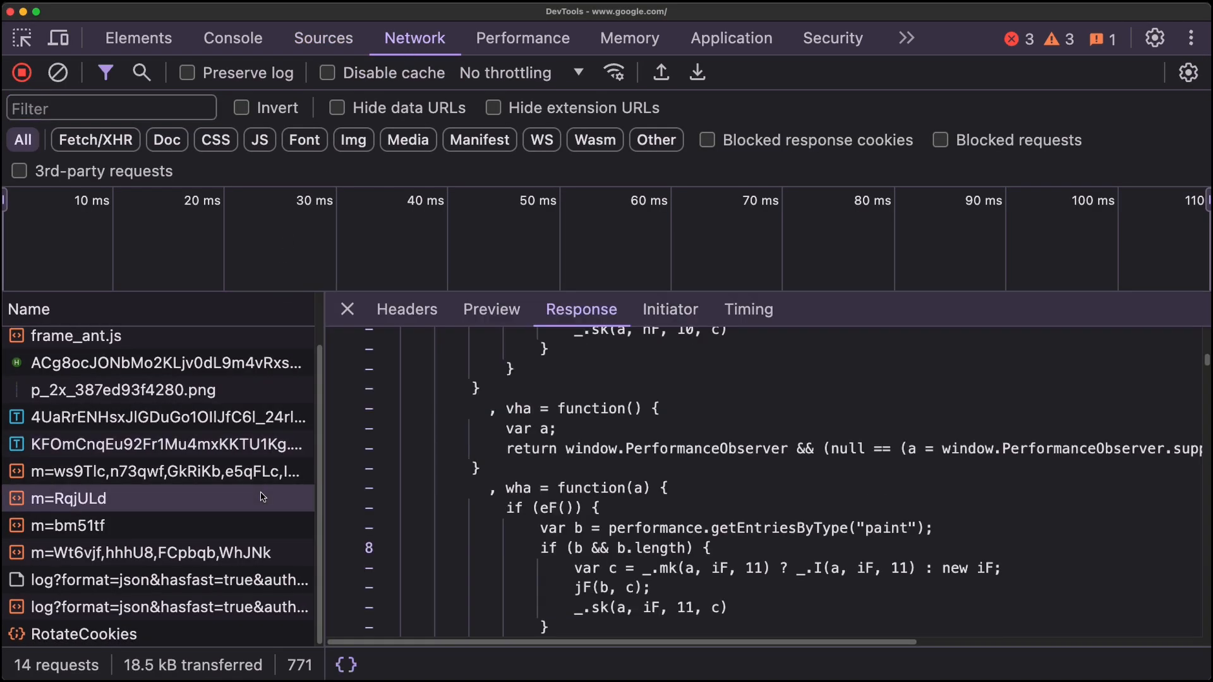
pyautogui.click(69, 525)
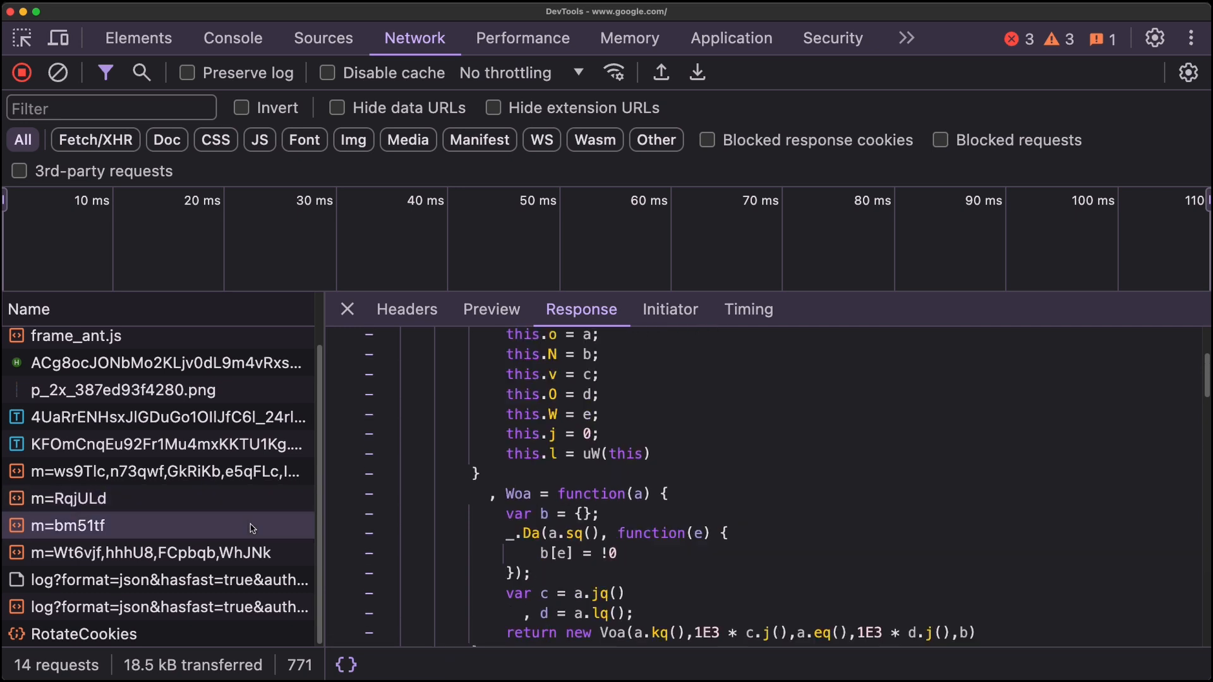
pyautogui.click(406, 310)
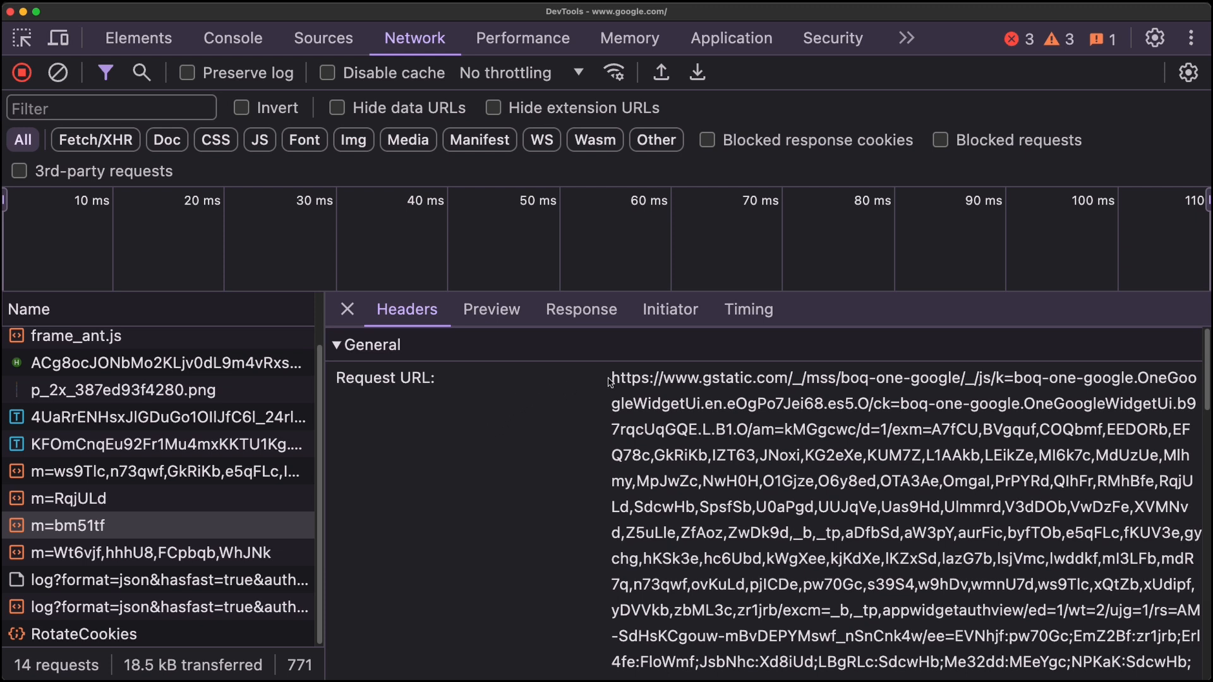
pyautogui.scroll(-3)
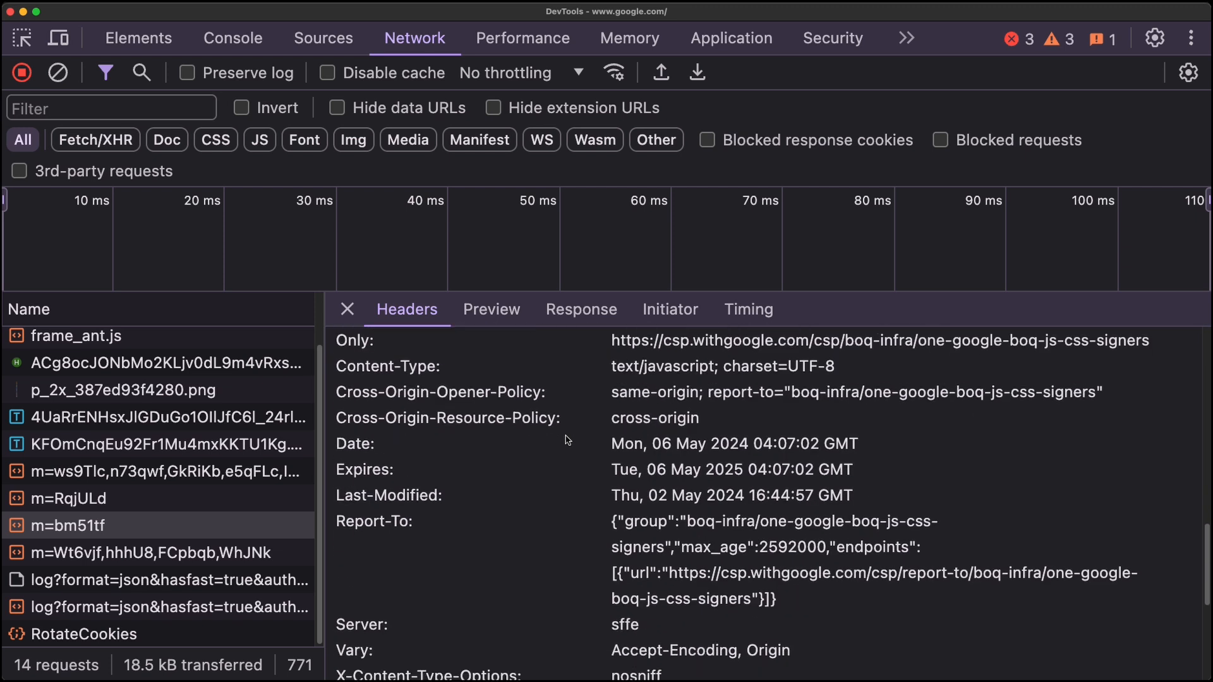
pyautogui.click(581, 309)
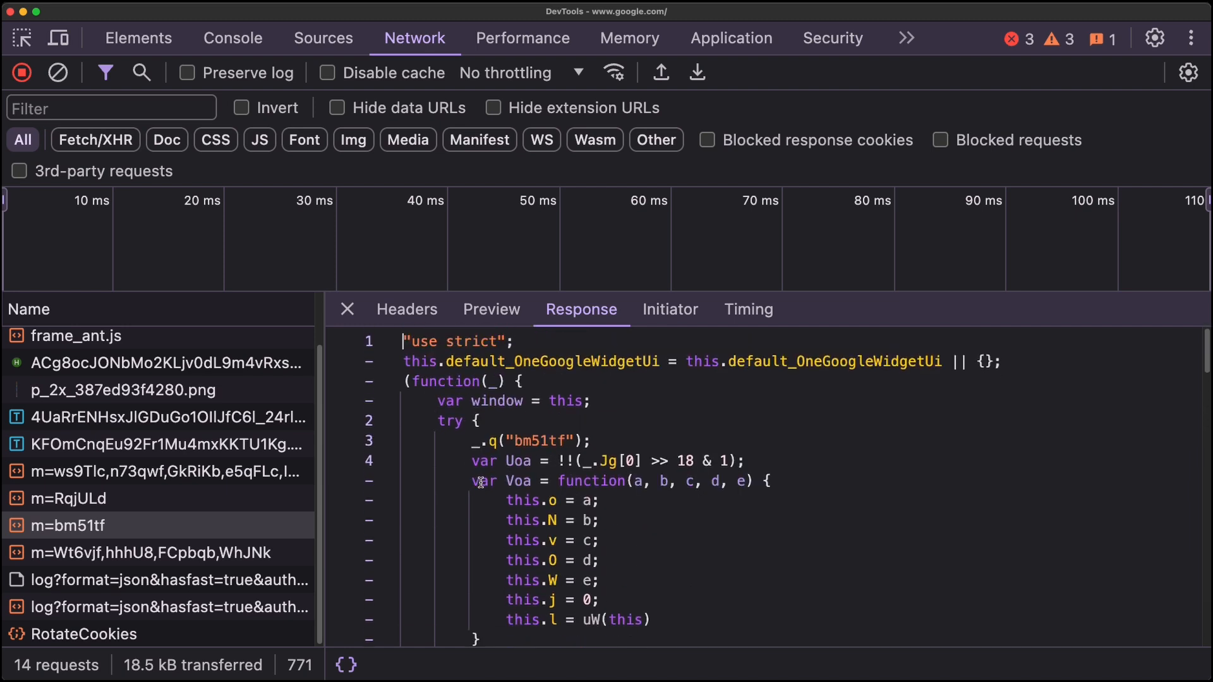
# In the Application panel, show ogs.google.com local storage keys, then the back/forward cache status
pyautogui.click(729, 38)
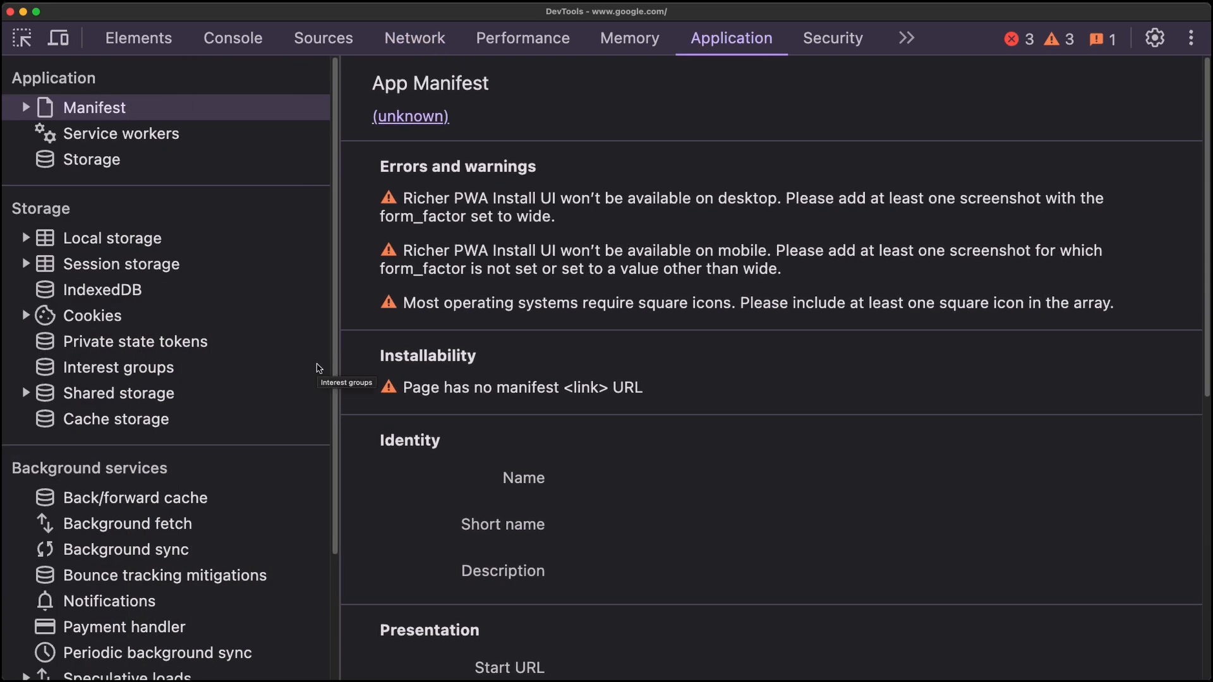
pyautogui.moveTo(119, 244)
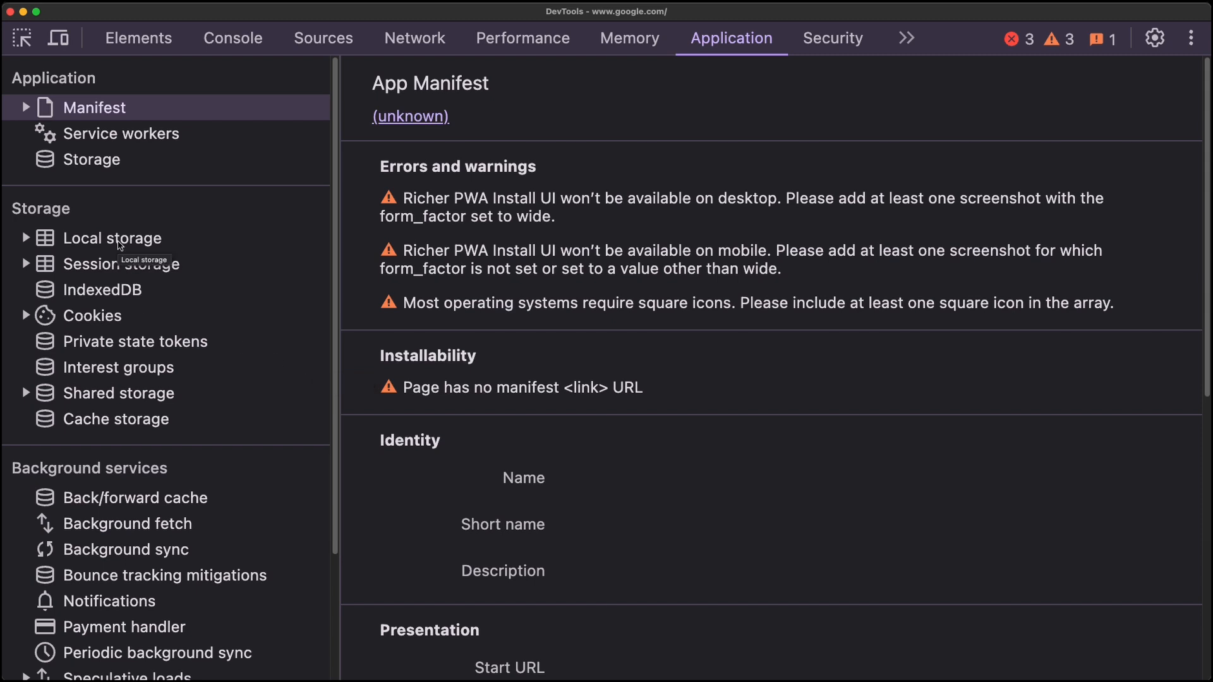
pyautogui.click(163, 289)
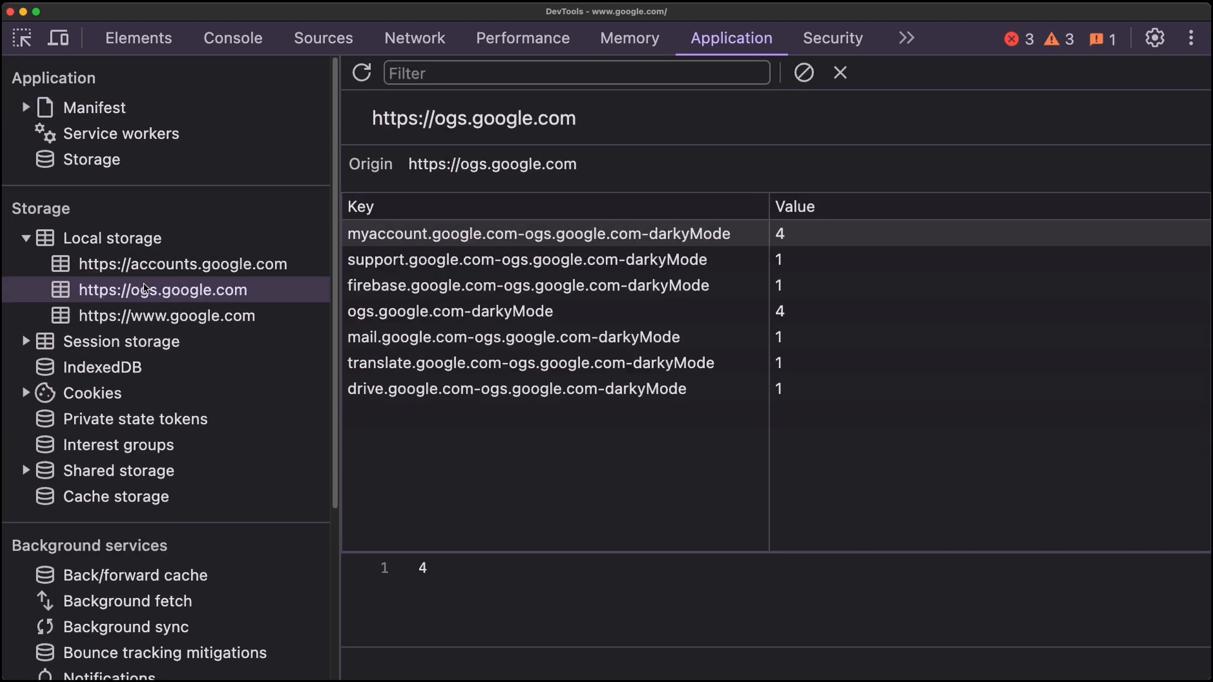
pyautogui.scroll(-3)
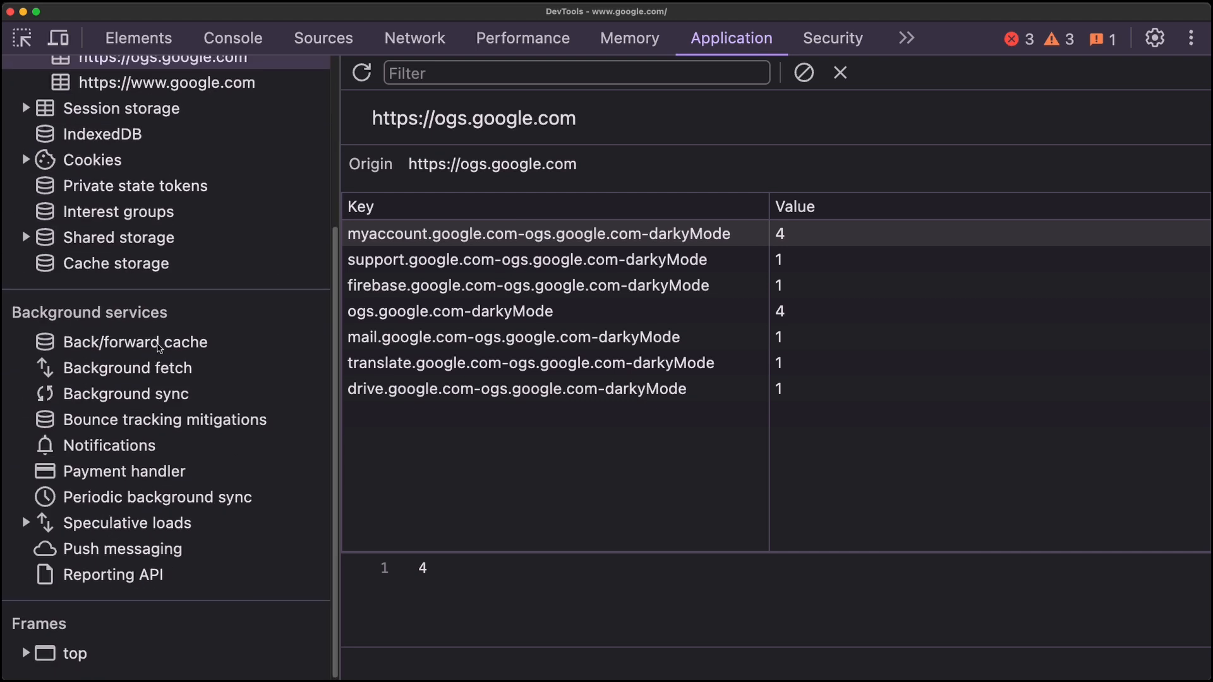
pyautogui.click(135, 342)
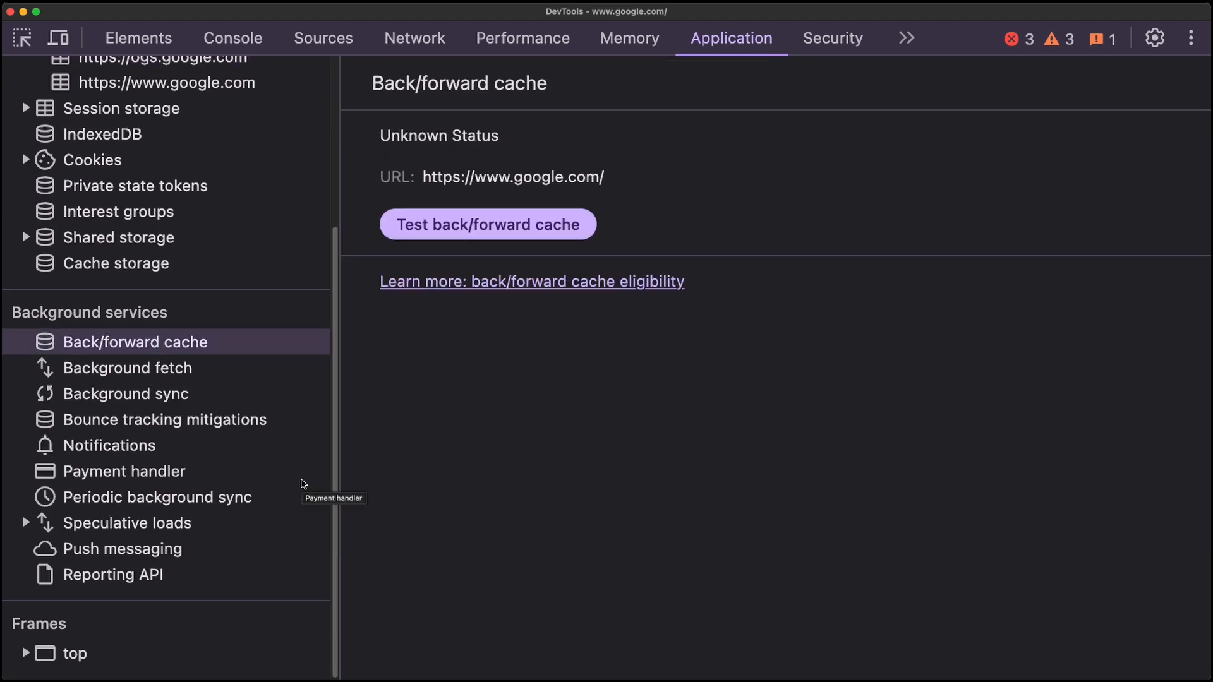
pyautogui.moveTo(553, 404)
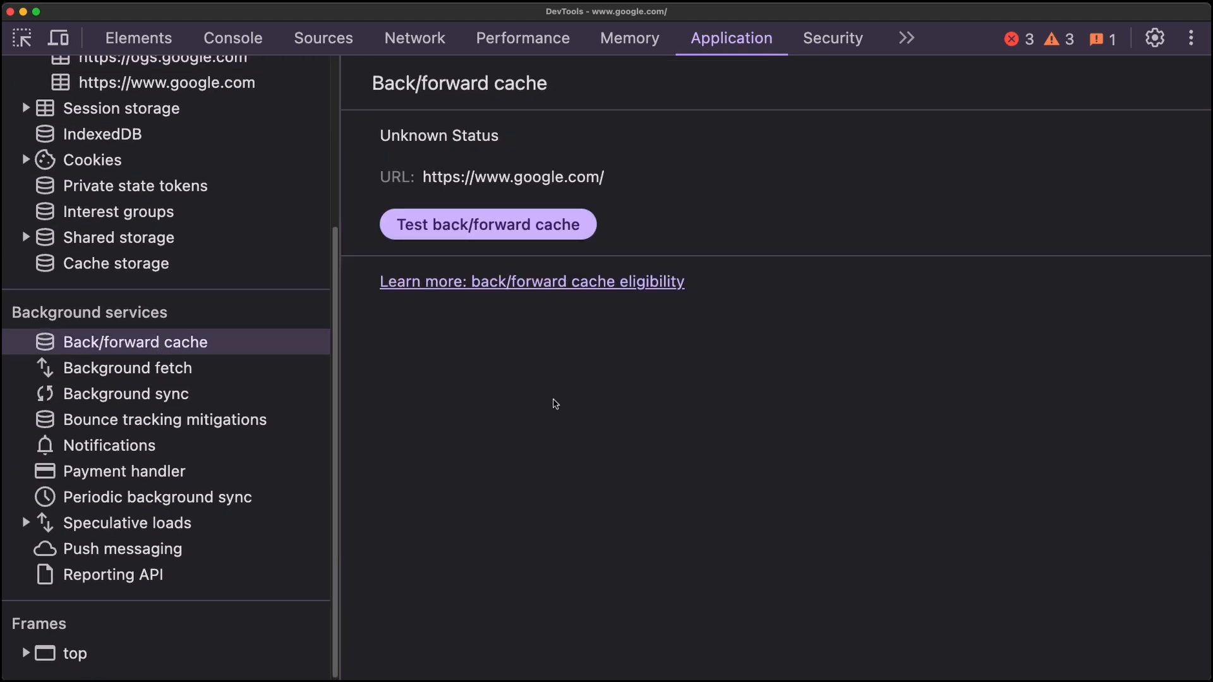
pyautogui.moveTo(545, 269)
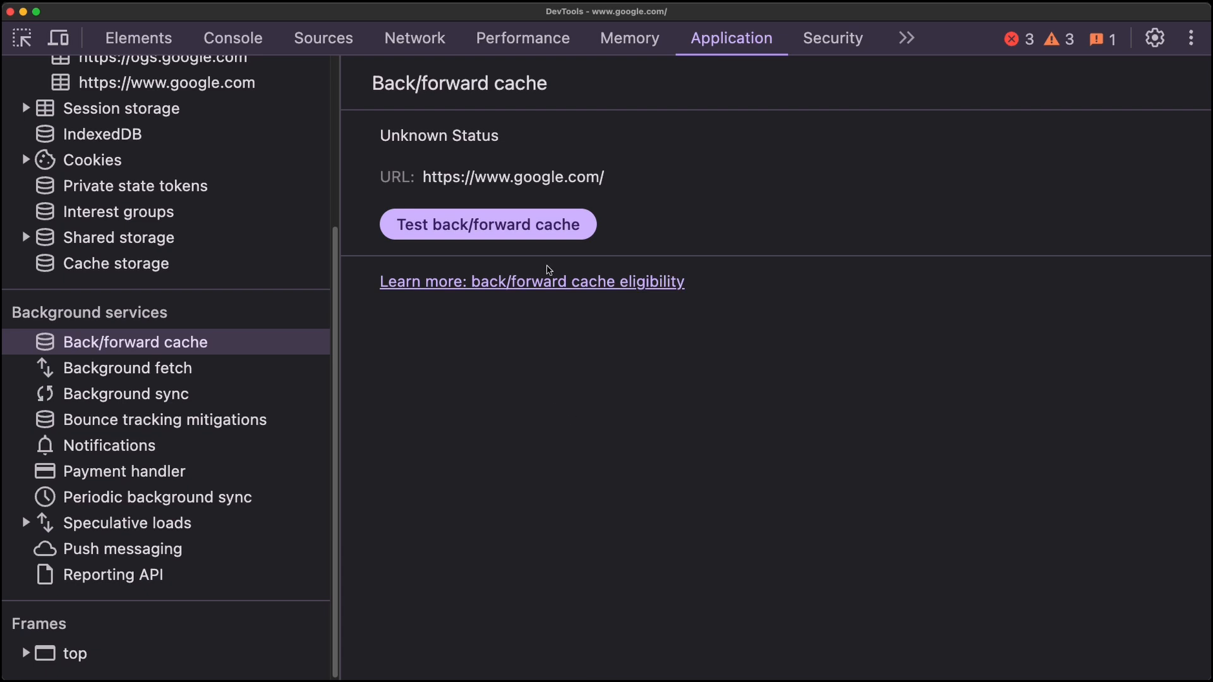
# Record and stop a Performance profile, then show the Memory profiling types and JavaScript VM instances
pyautogui.click(522, 37)
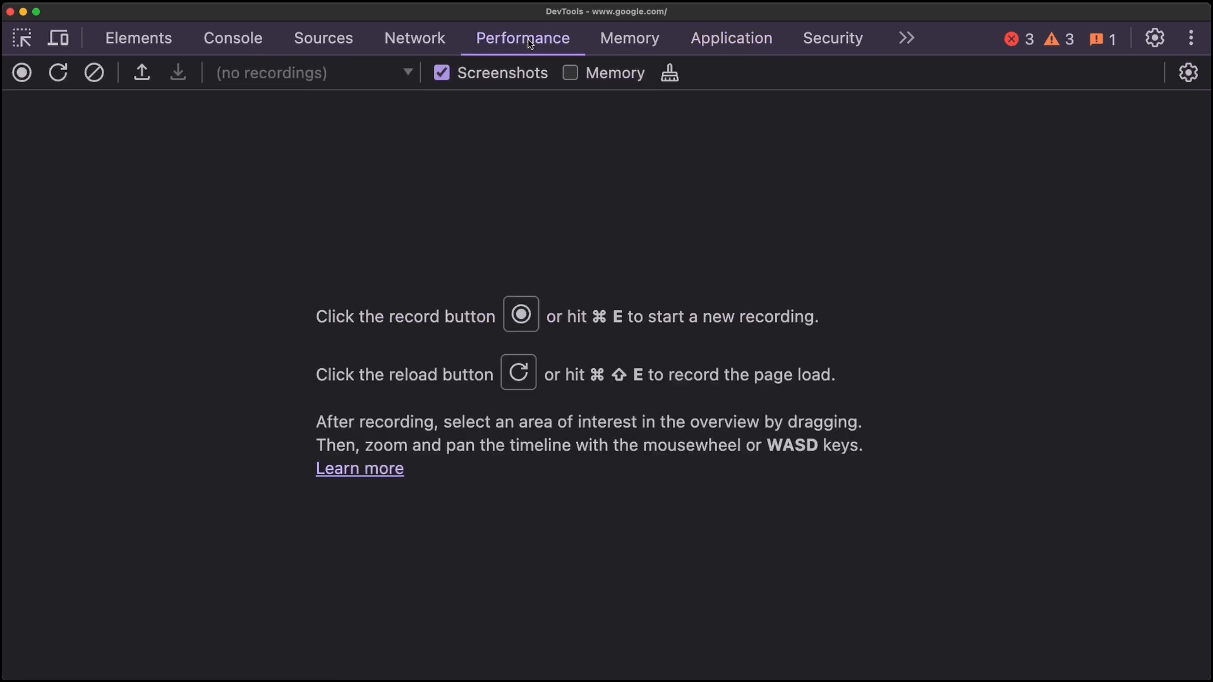
pyautogui.moveTo(759, 352)
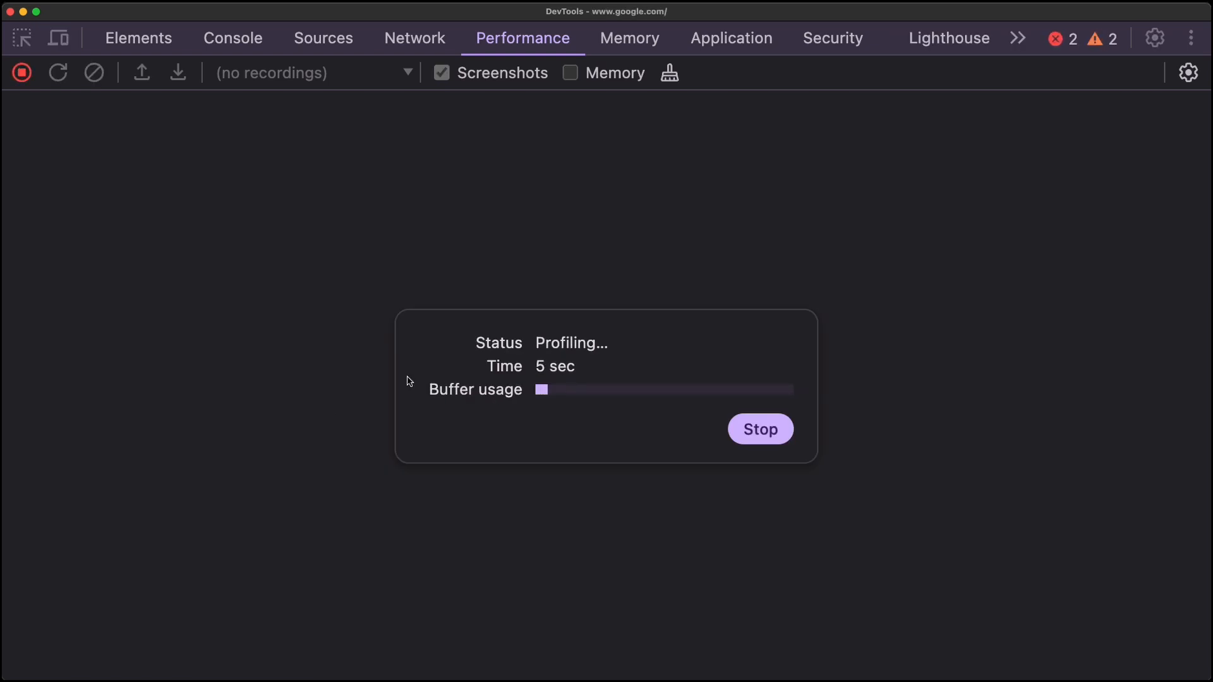
pyautogui.click(759, 428)
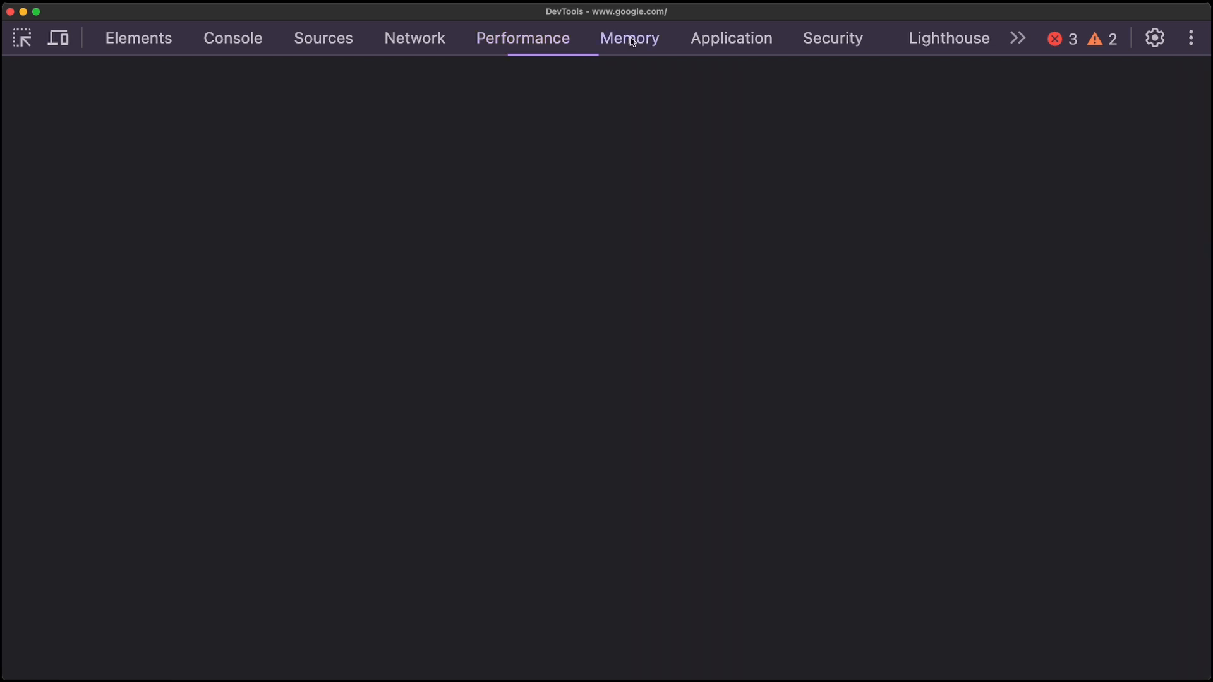
pyautogui.click(629, 38)
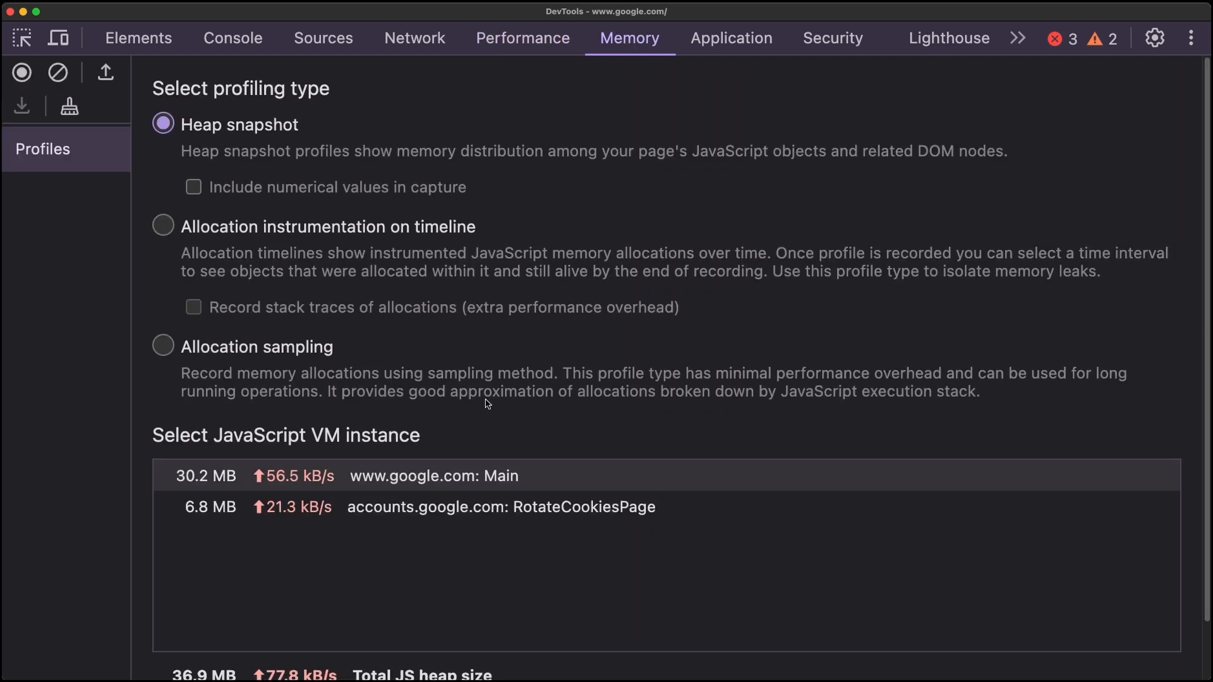
pyautogui.scroll(-3)
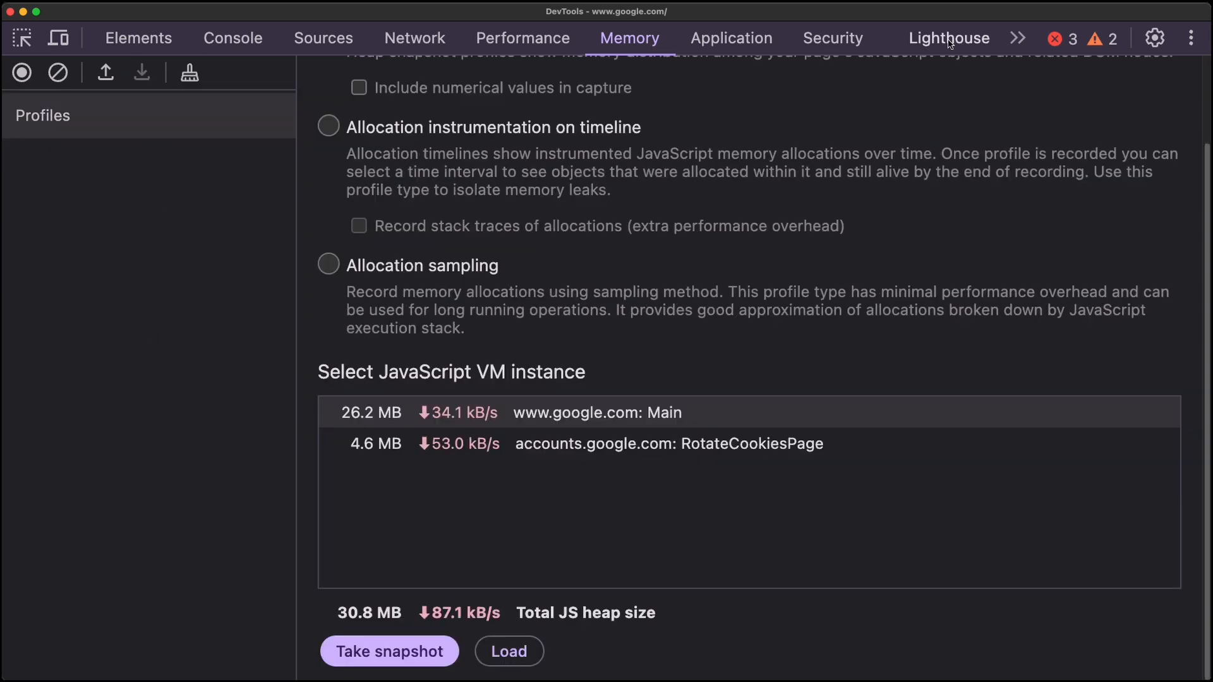
# Run a Lighthouse page-load audit scoring 94, 90, 74 and 85 and view its Performance metrics
pyautogui.click(949, 36)
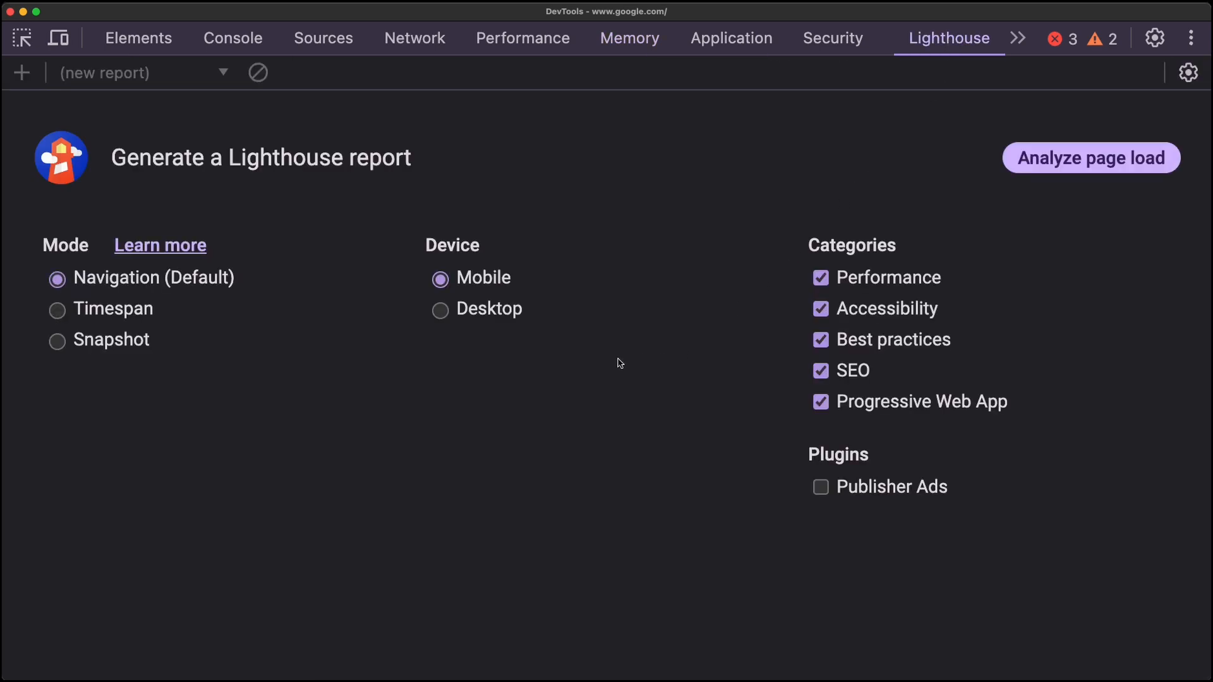
pyautogui.click(1090, 158)
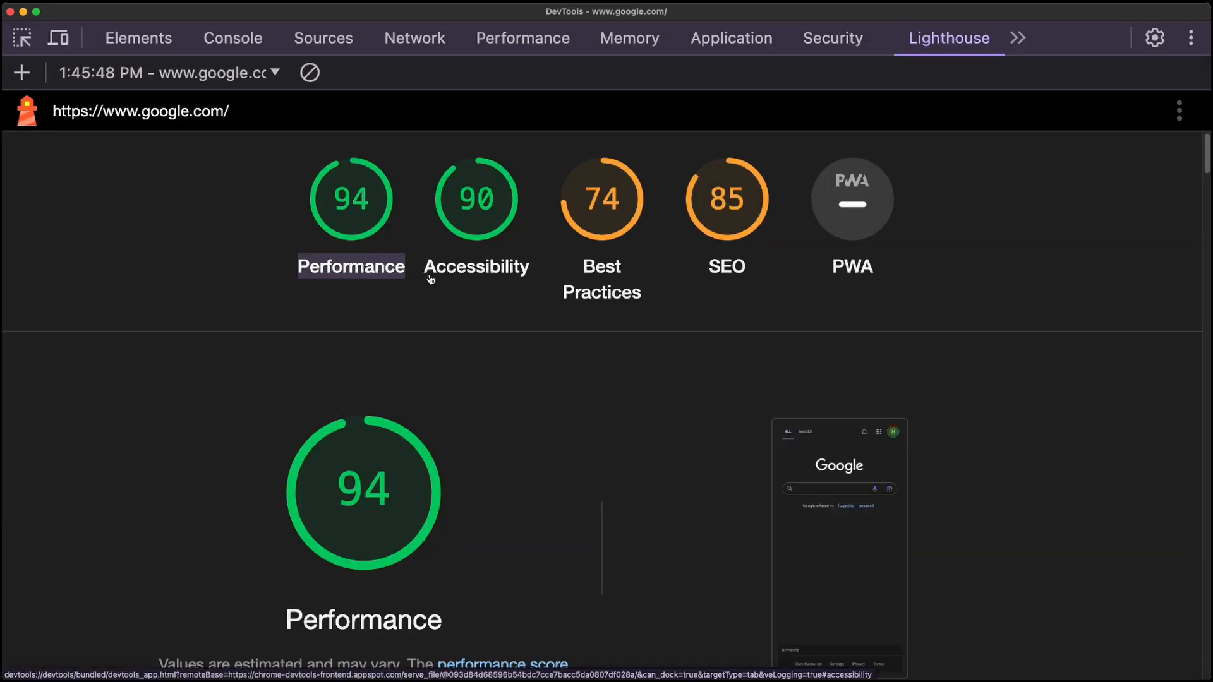
pyautogui.moveTo(521, 312)
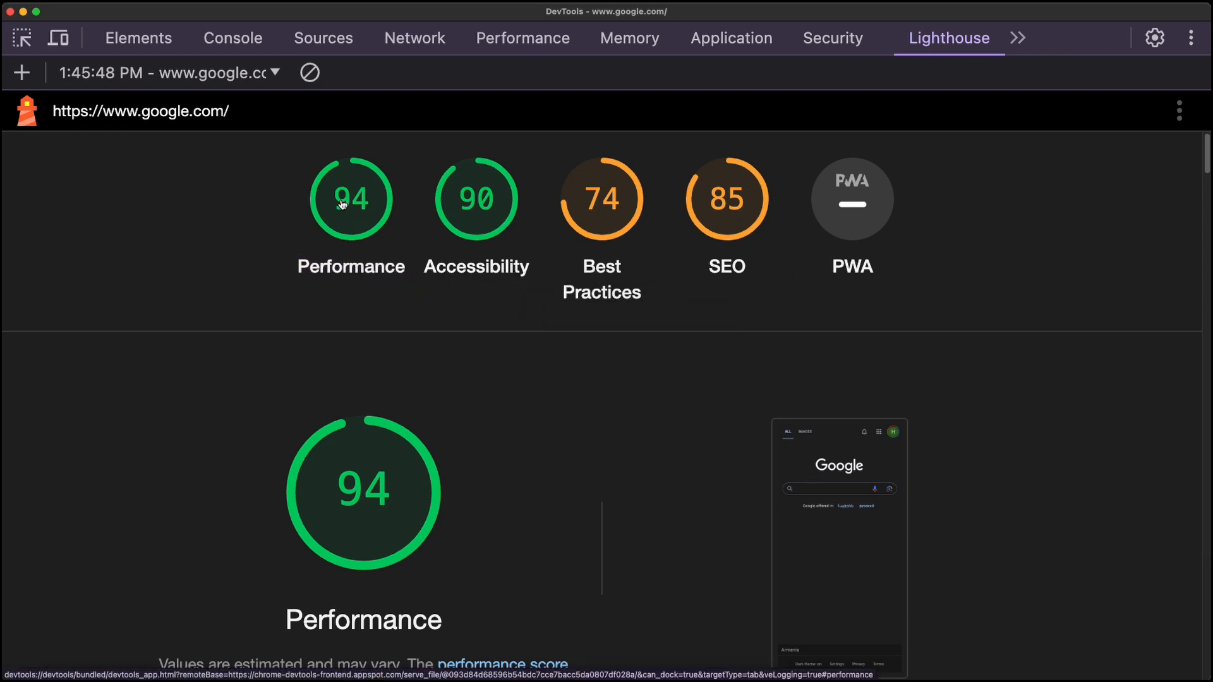
pyautogui.click(476, 198)
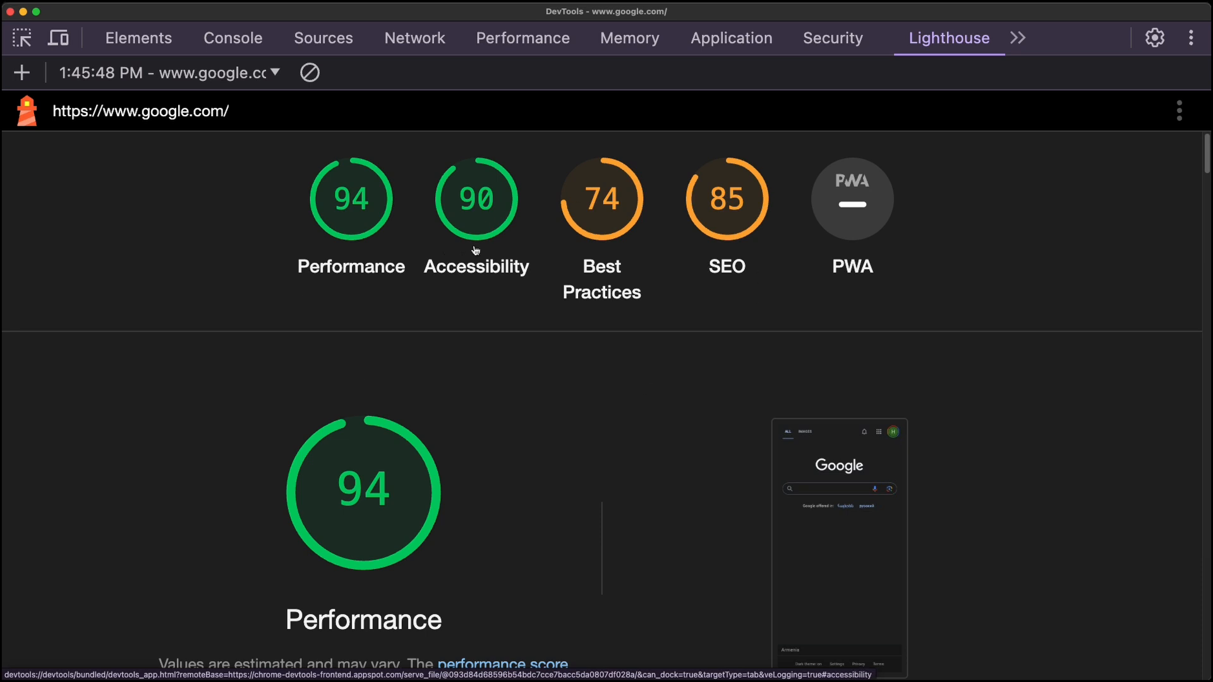
pyautogui.scroll(-3)
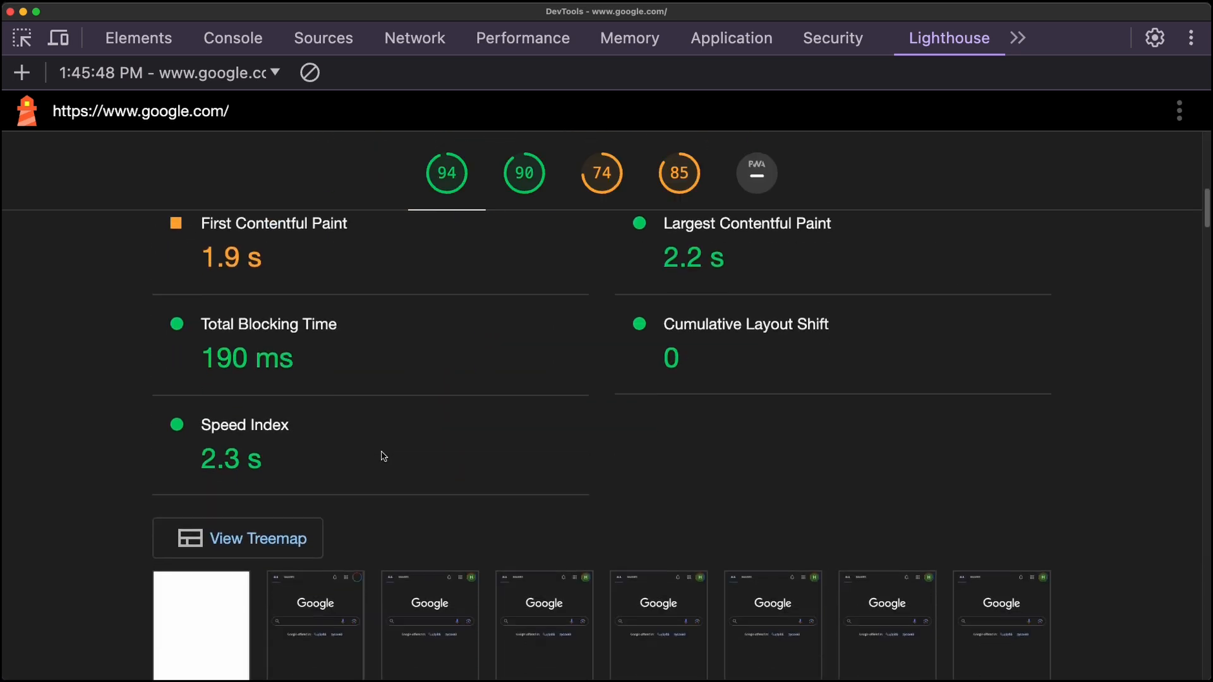
pyautogui.click(1018, 38)
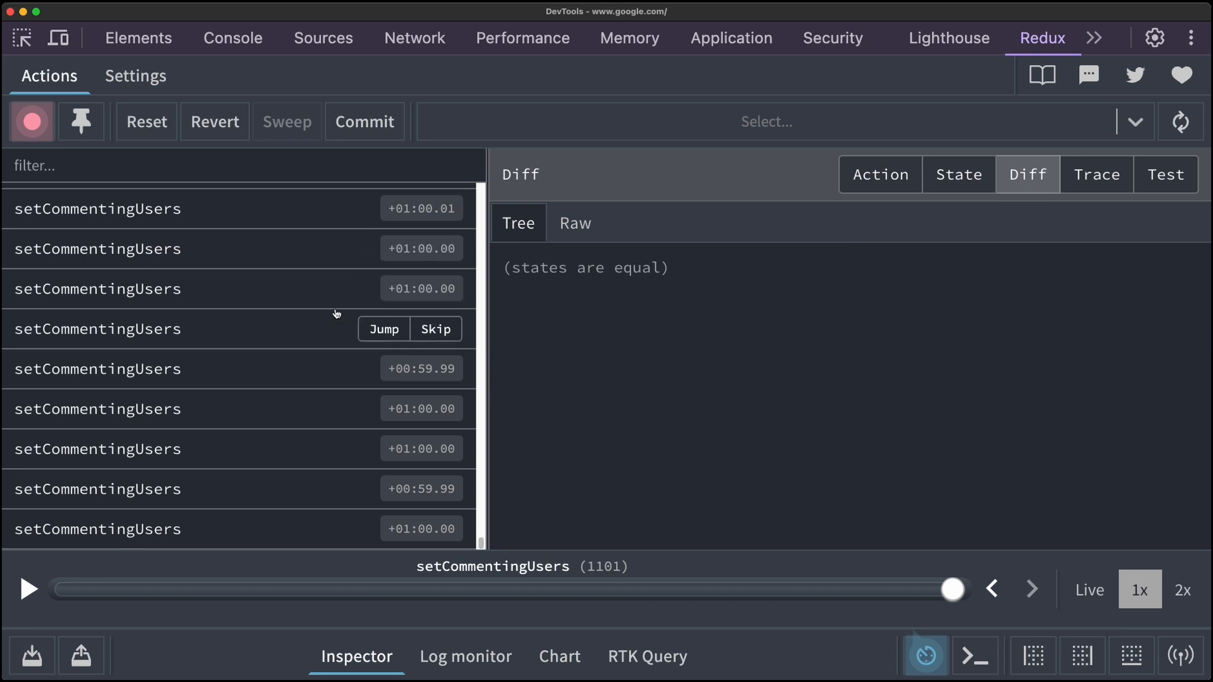
# Bring up the Recorder panel for measuring performance across a user journey
pyautogui.click(940, 38)
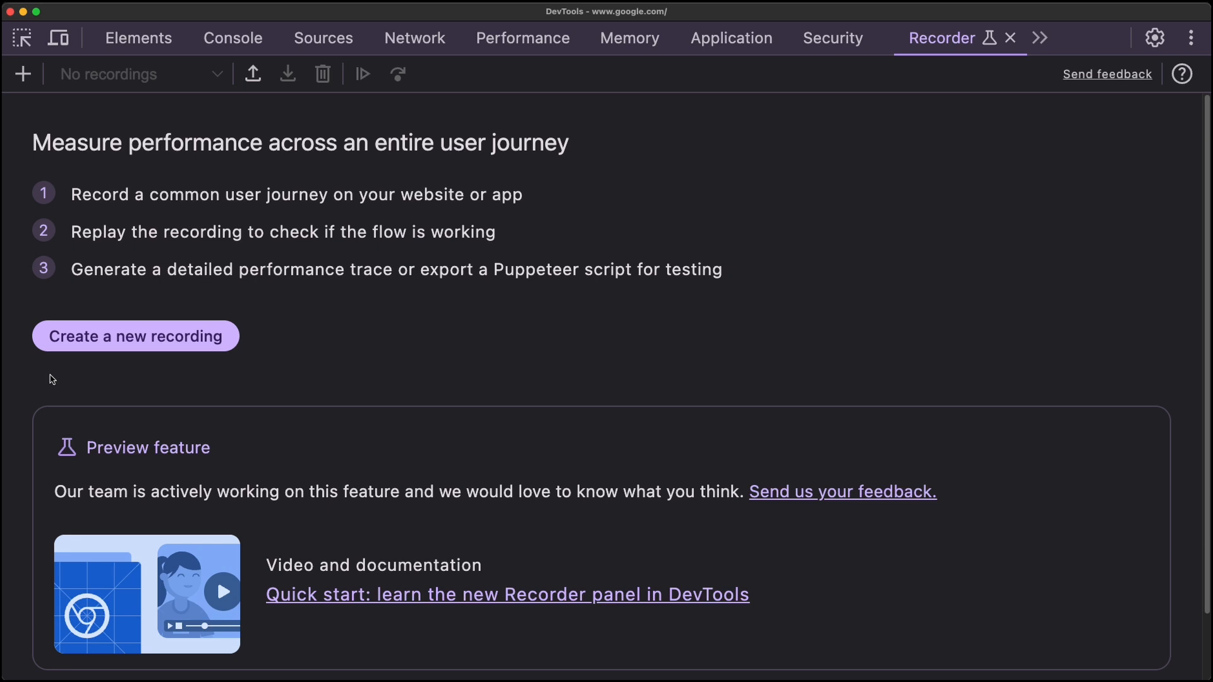
pyautogui.moveTo(544, 300)
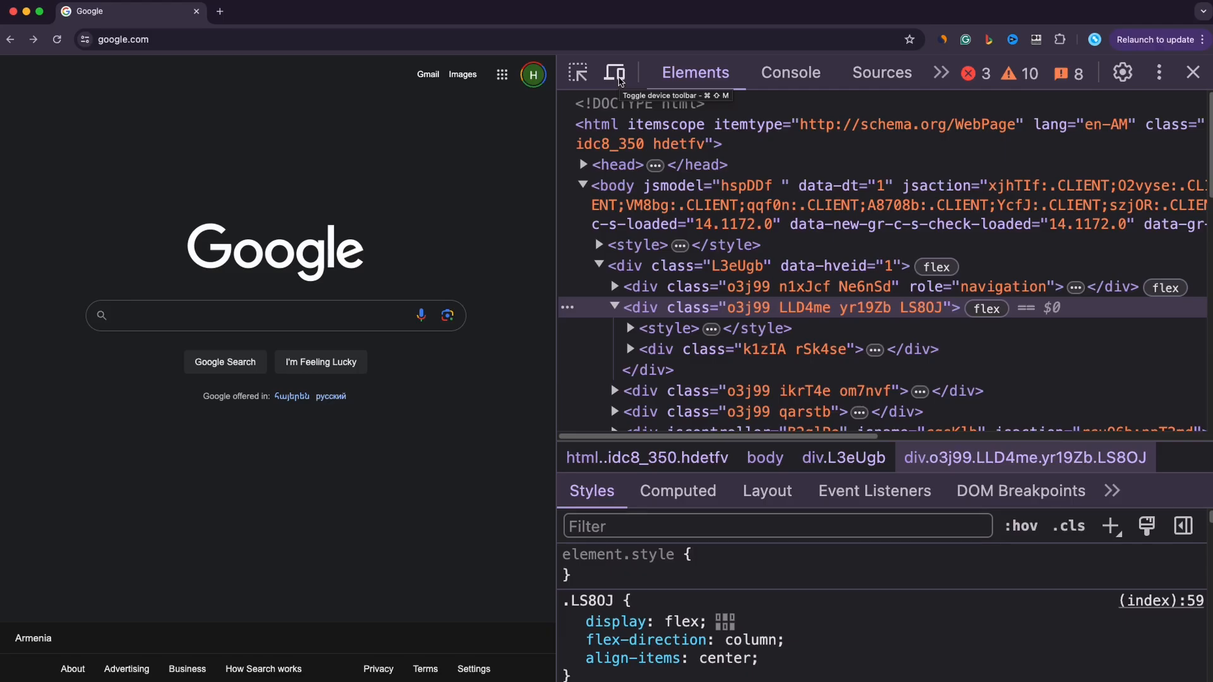
# Turn on the device toolbar and emulate an iPad Mini screen at 768 by 1024
pyautogui.click(614, 72)
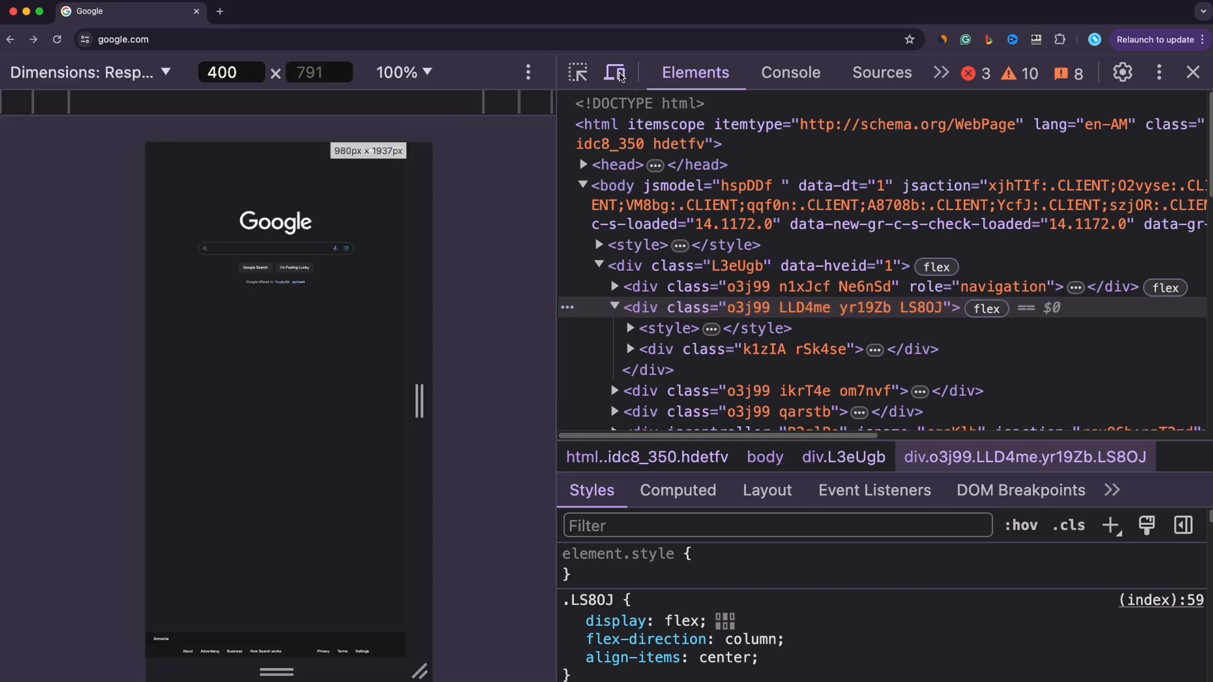
pyautogui.click(85, 72)
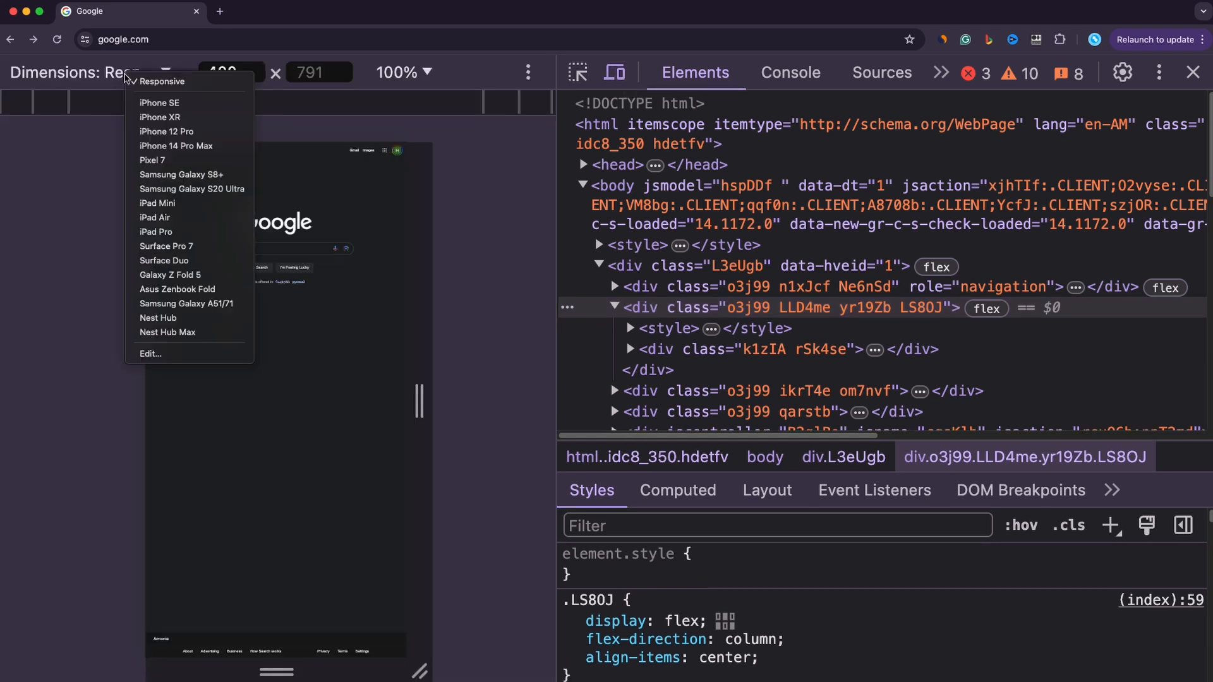
pyautogui.click(157, 202)
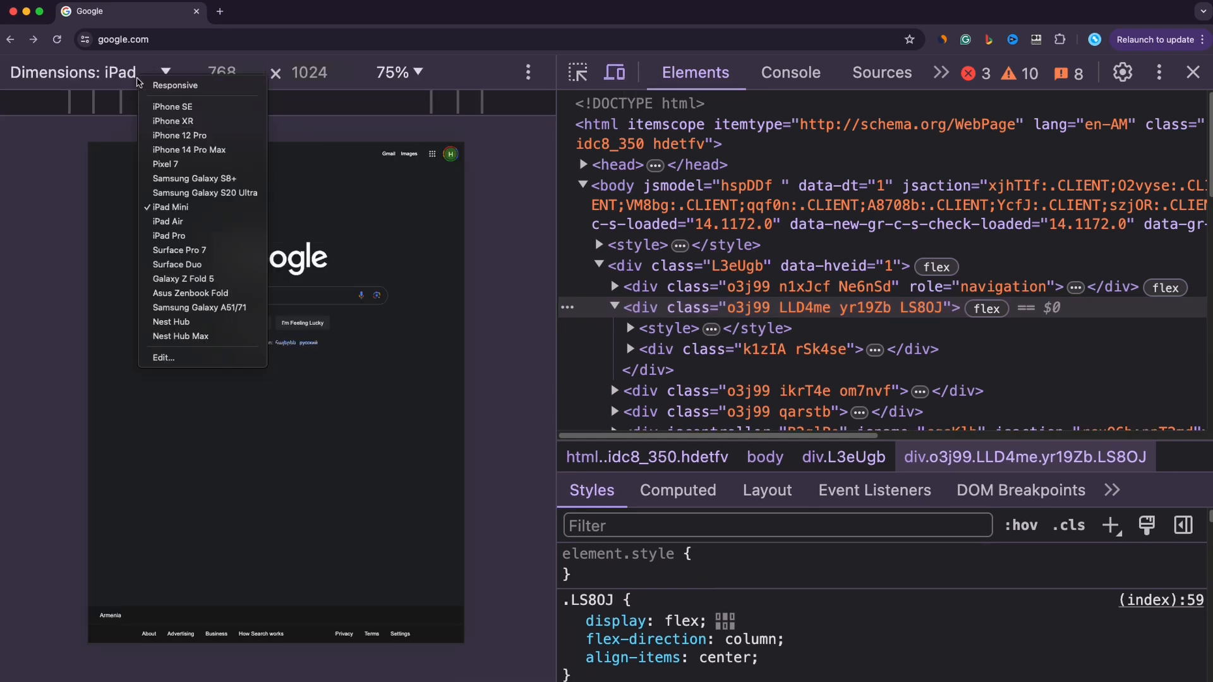
pyautogui.moveTo(198, 84)
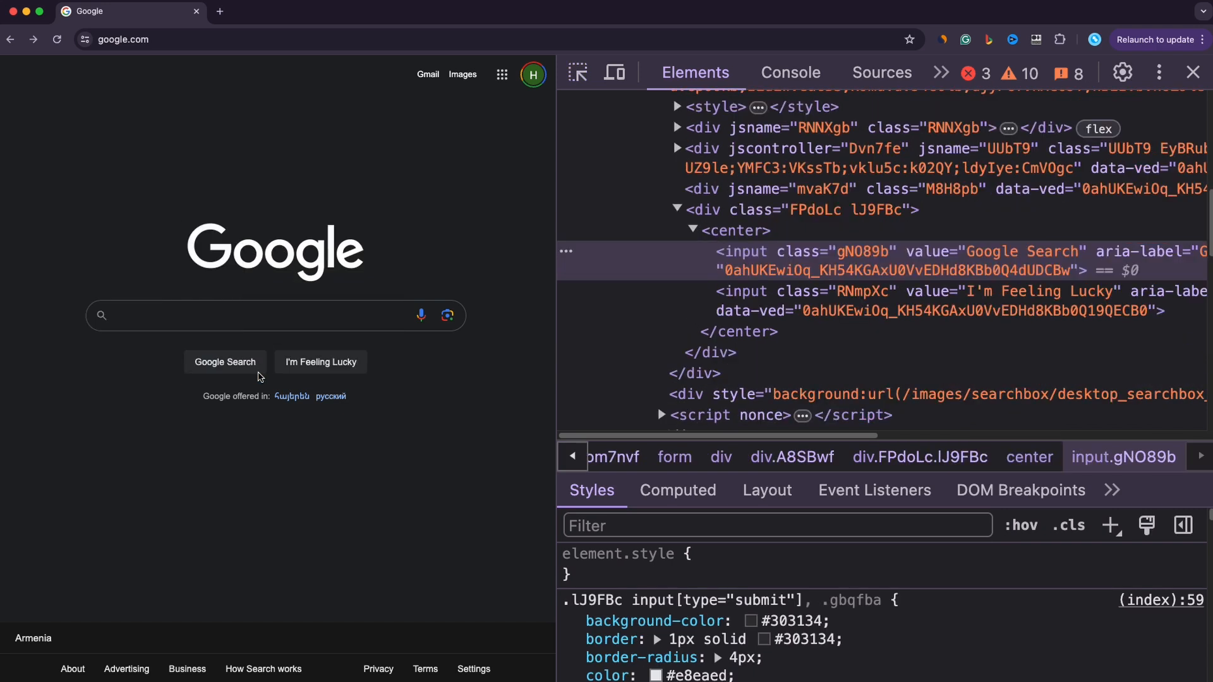
pyautogui.moveTo(818, 269)
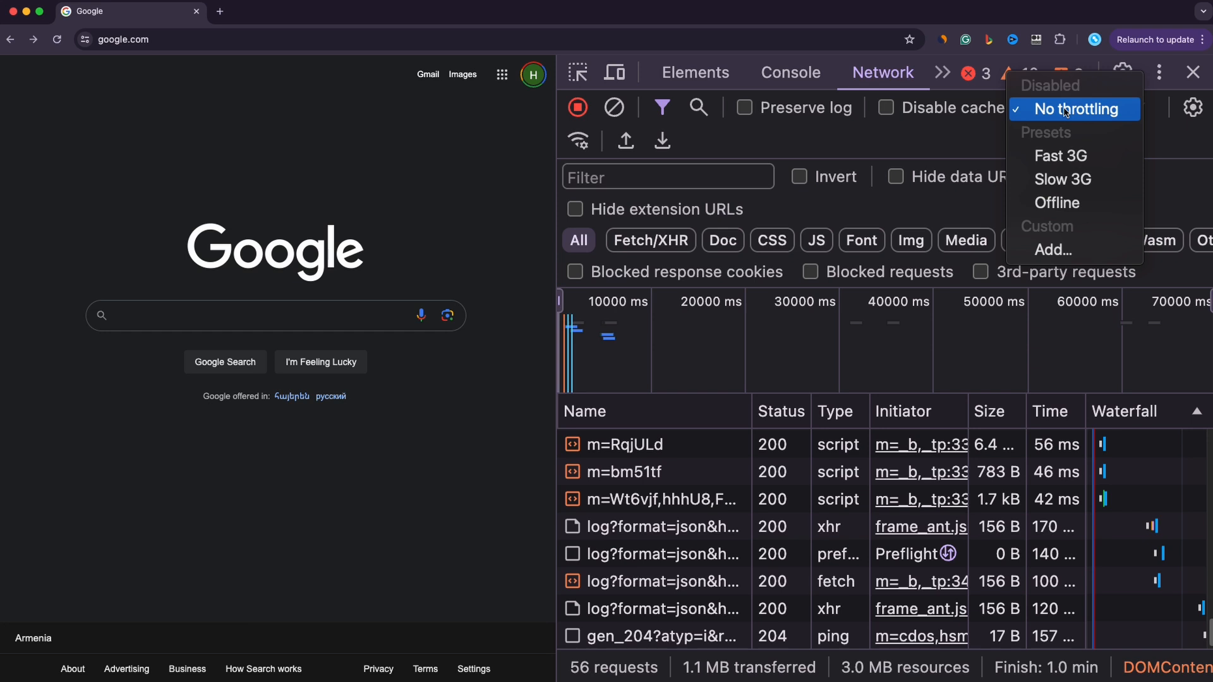
pyautogui.moveTo(1062, 178)
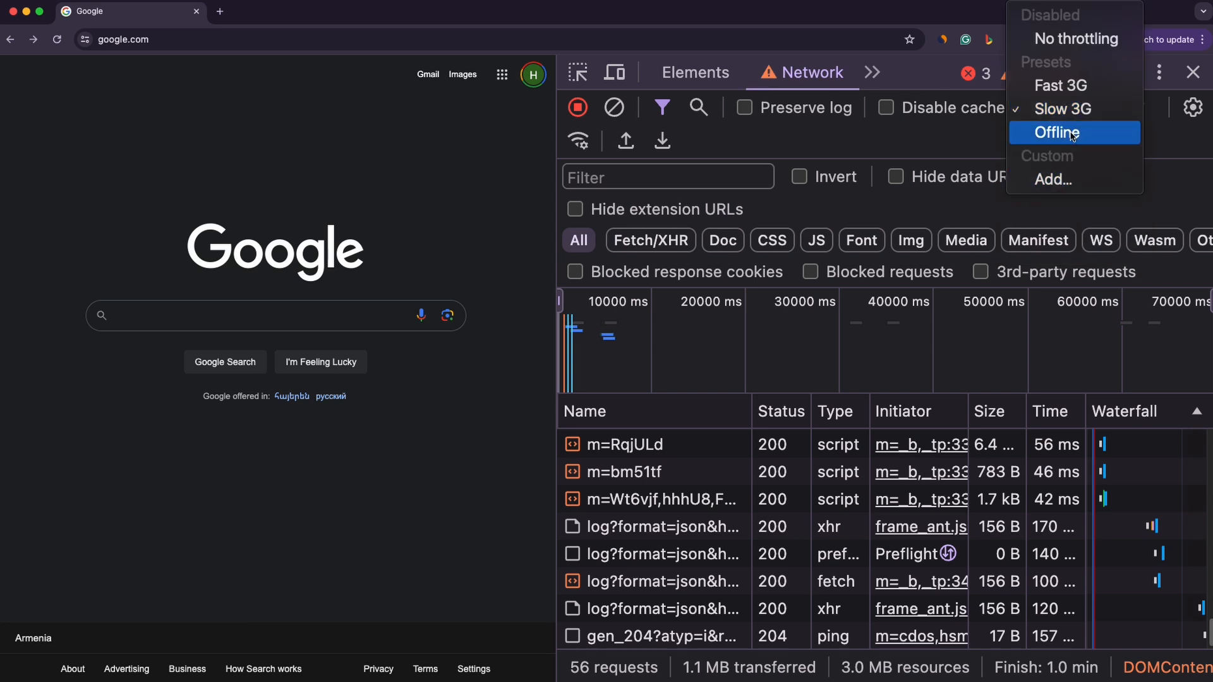
# Choose the Offline throttling preset, then start adding a custom network speed profile
pyautogui.click(1058, 133)
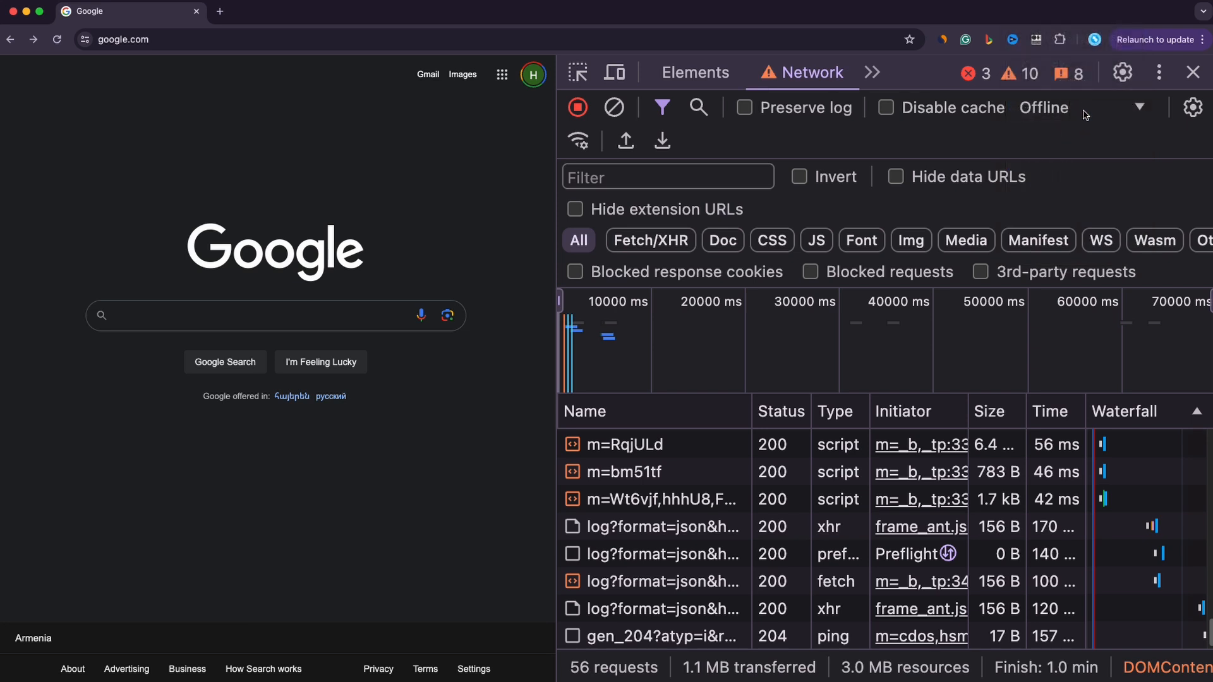
pyautogui.click(1140, 106)
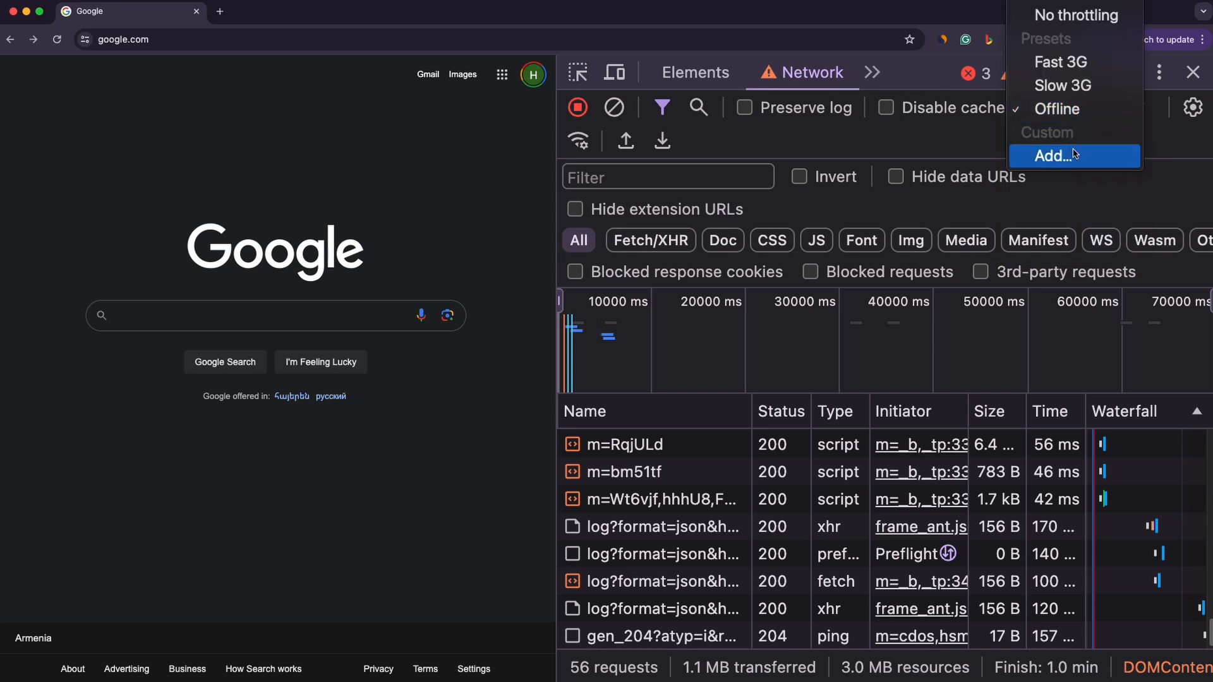
pyautogui.click(1054, 155)
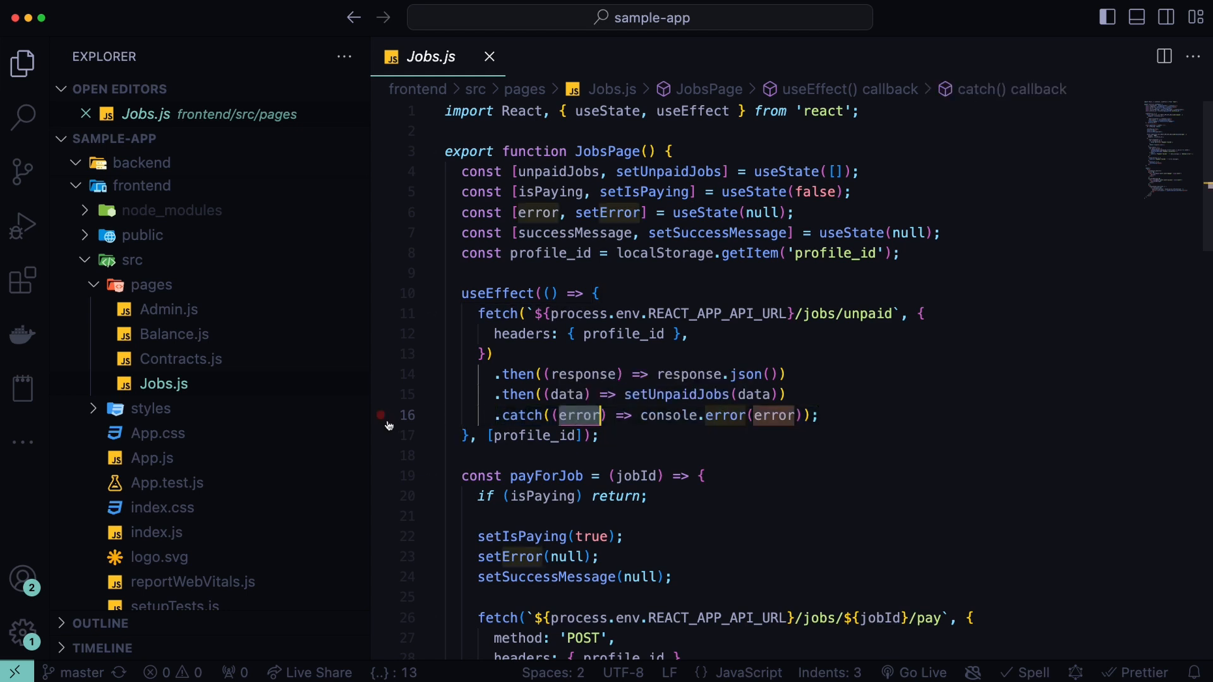
pyautogui.moveTo(382, 422)
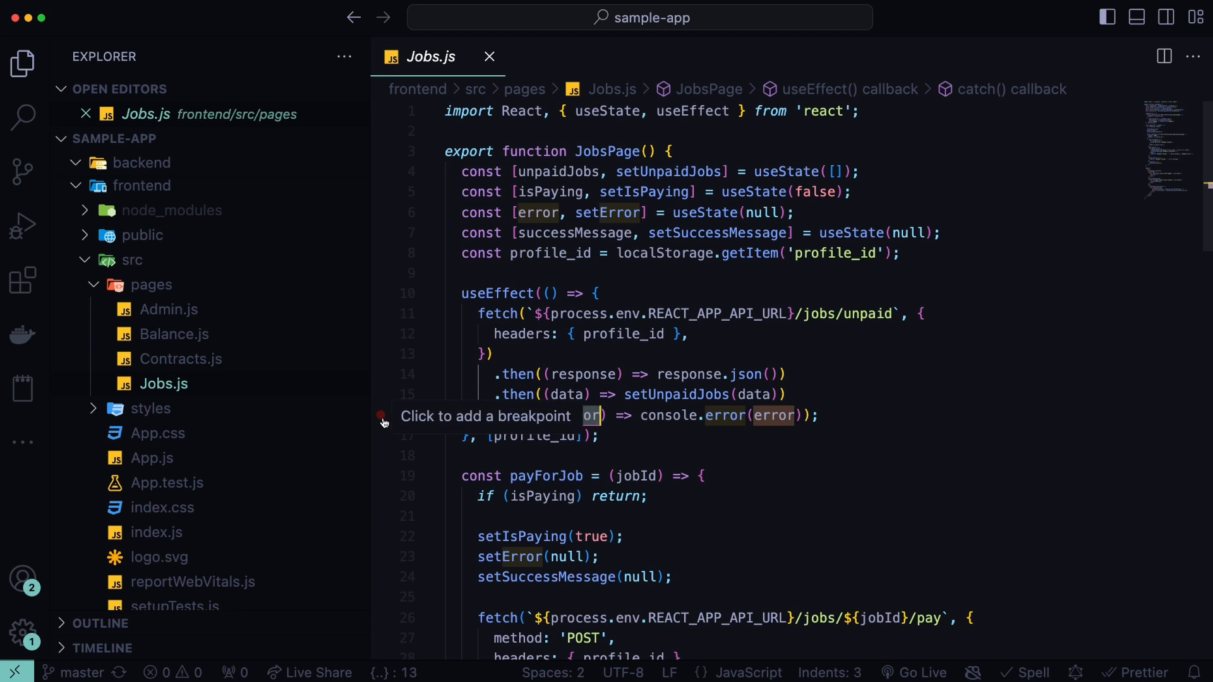
# Add a conditional breakpoint on line 16 with the expression error
pyautogui.rightClick(380, 415)
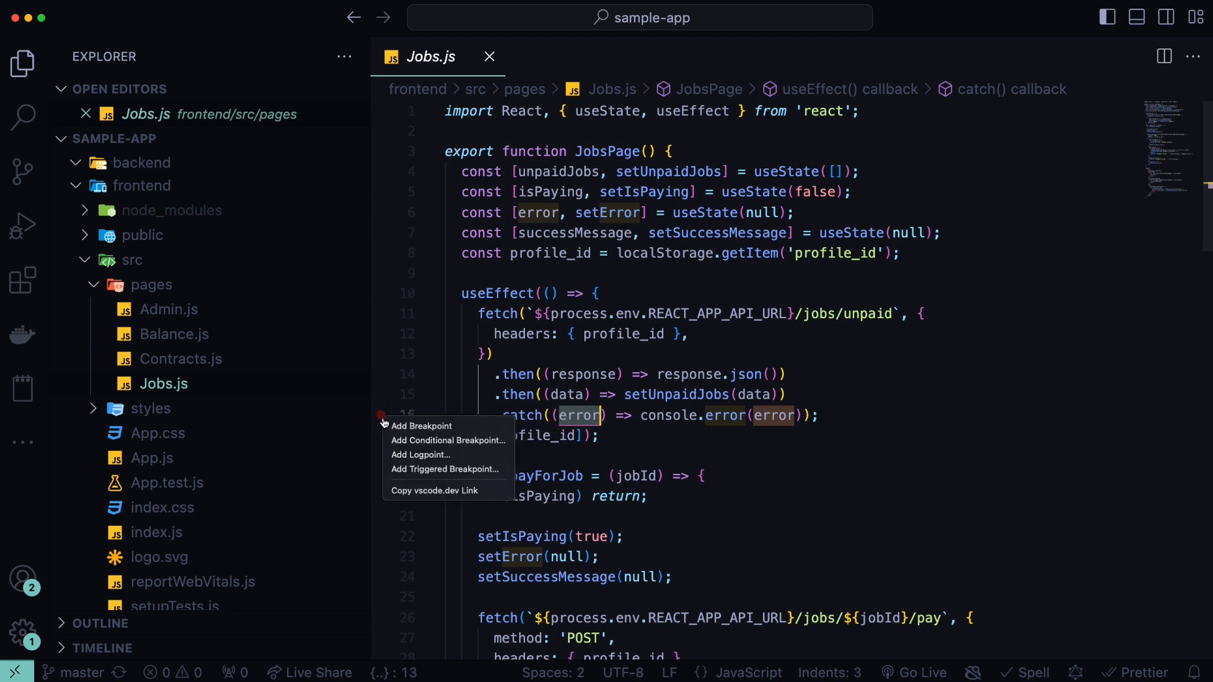
pyautogui.moveTo(416, 444)
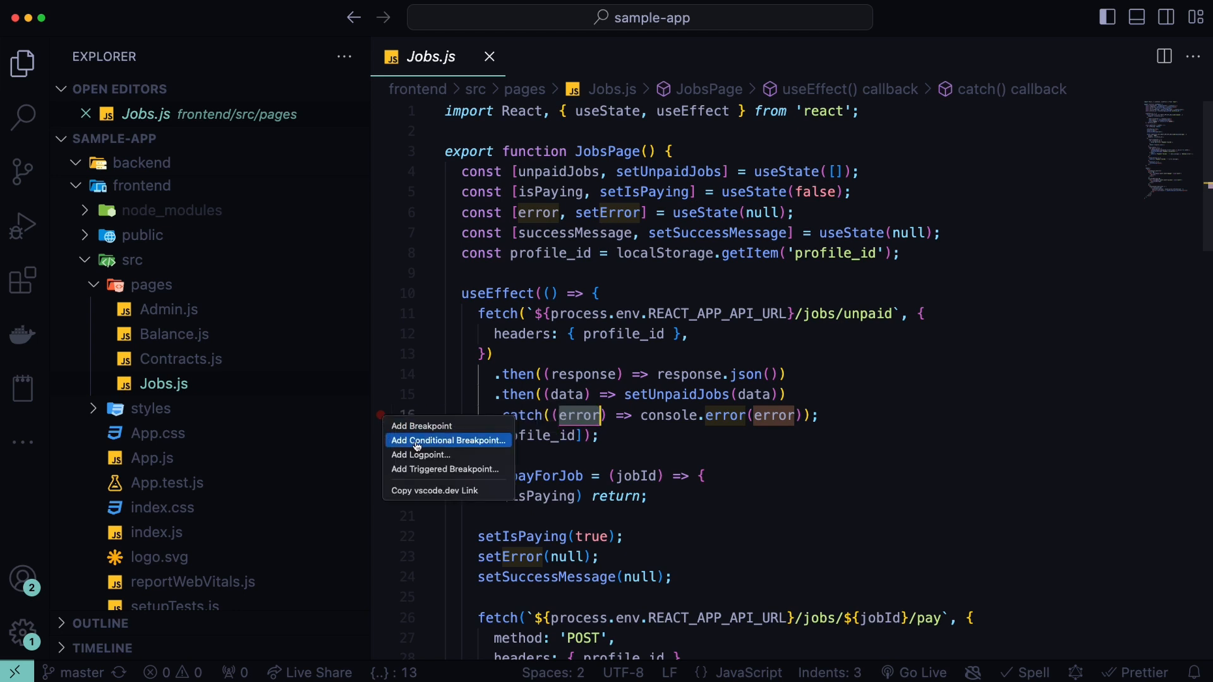
pyautogui.click(447, 440)
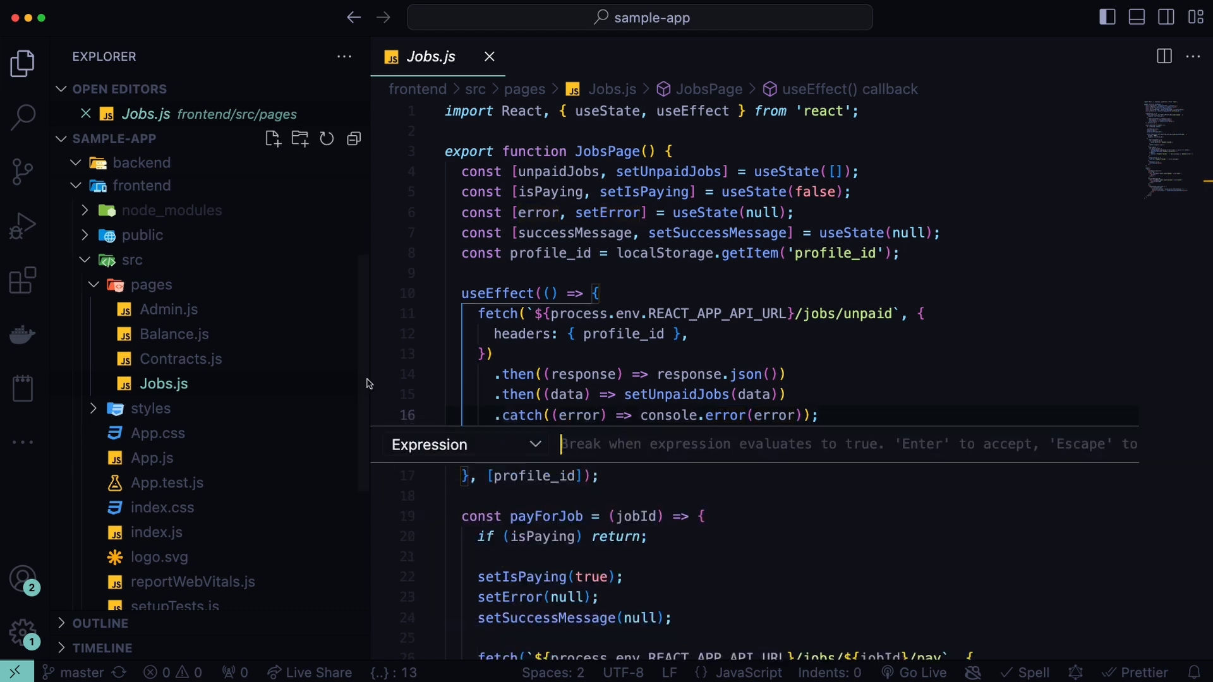
pyautogui.moveTo(567, 394)
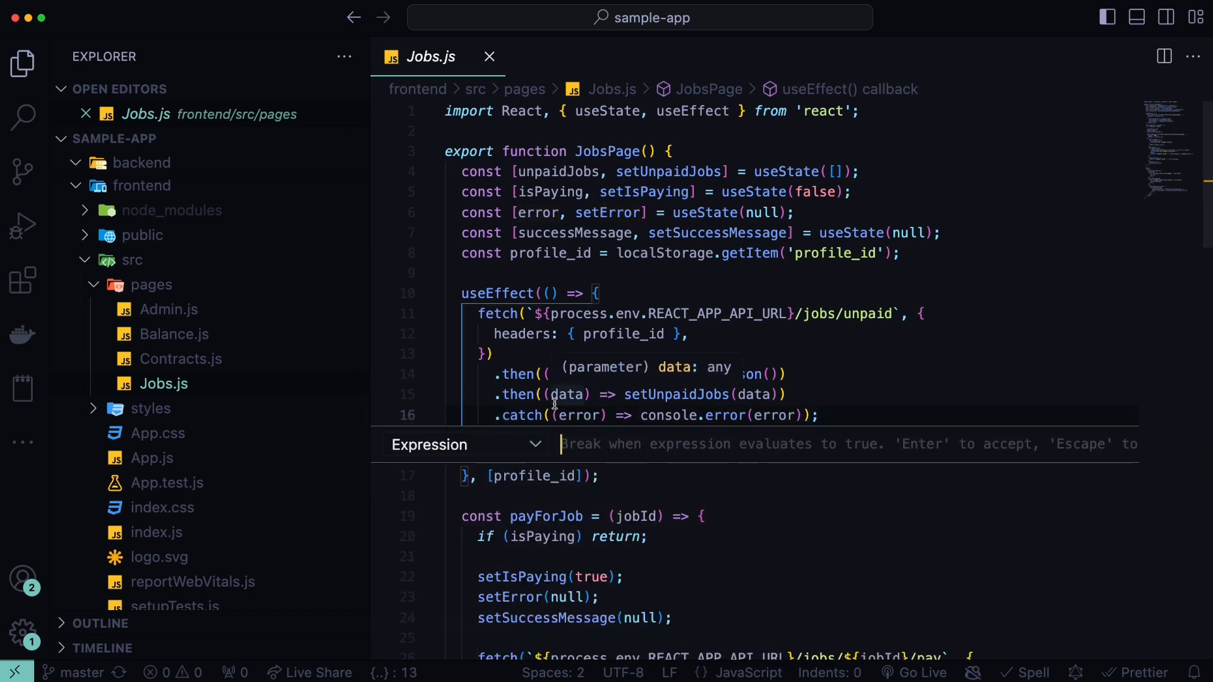
pyautogui.write('e')
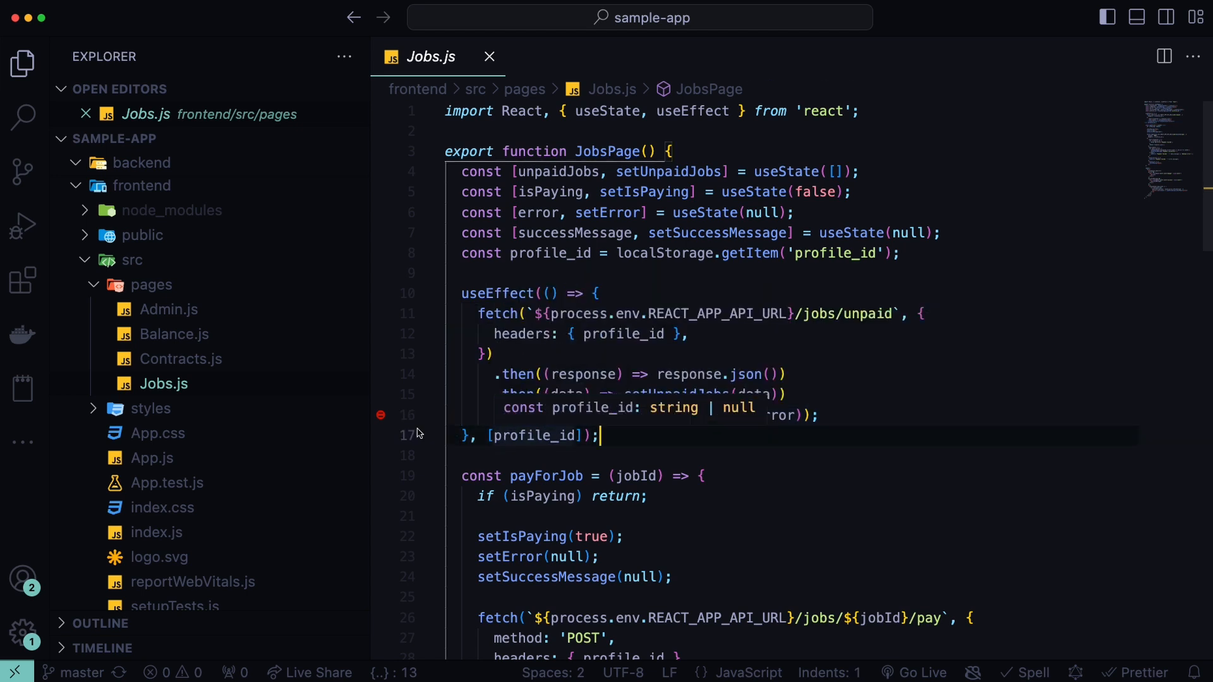
pyautogui.moveTo(380, 415)
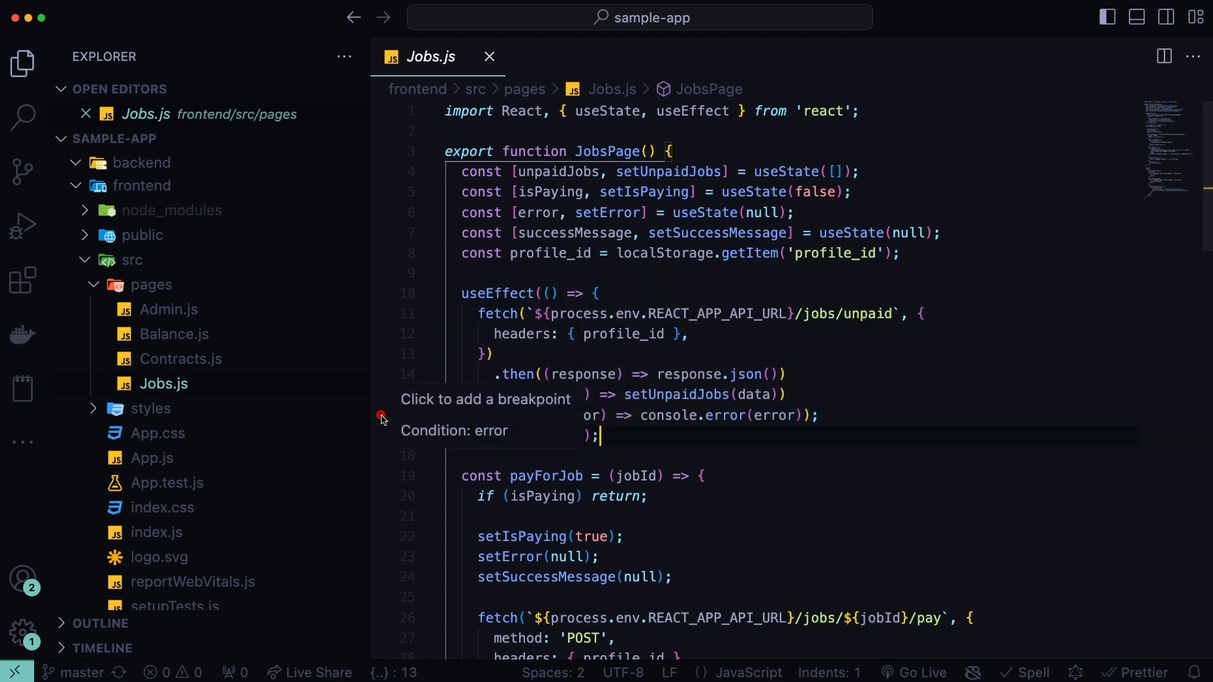
pyautogui.moveTo(385, 425)
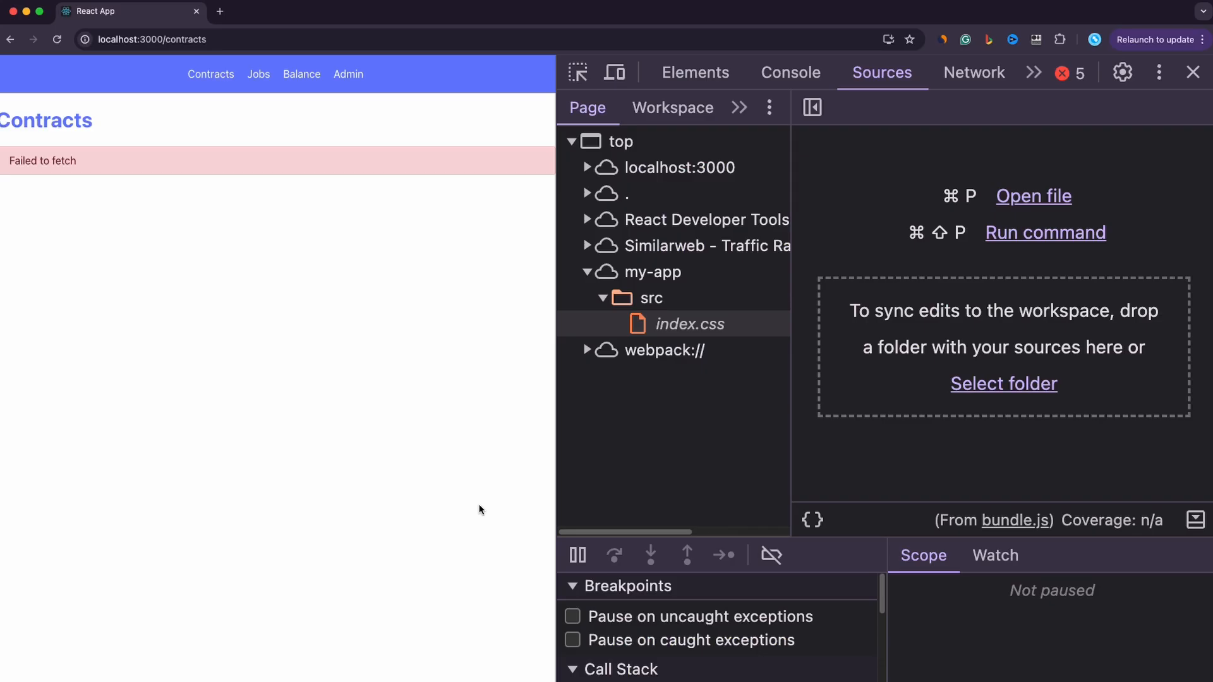
pyautogui.moveTo(905, 354)
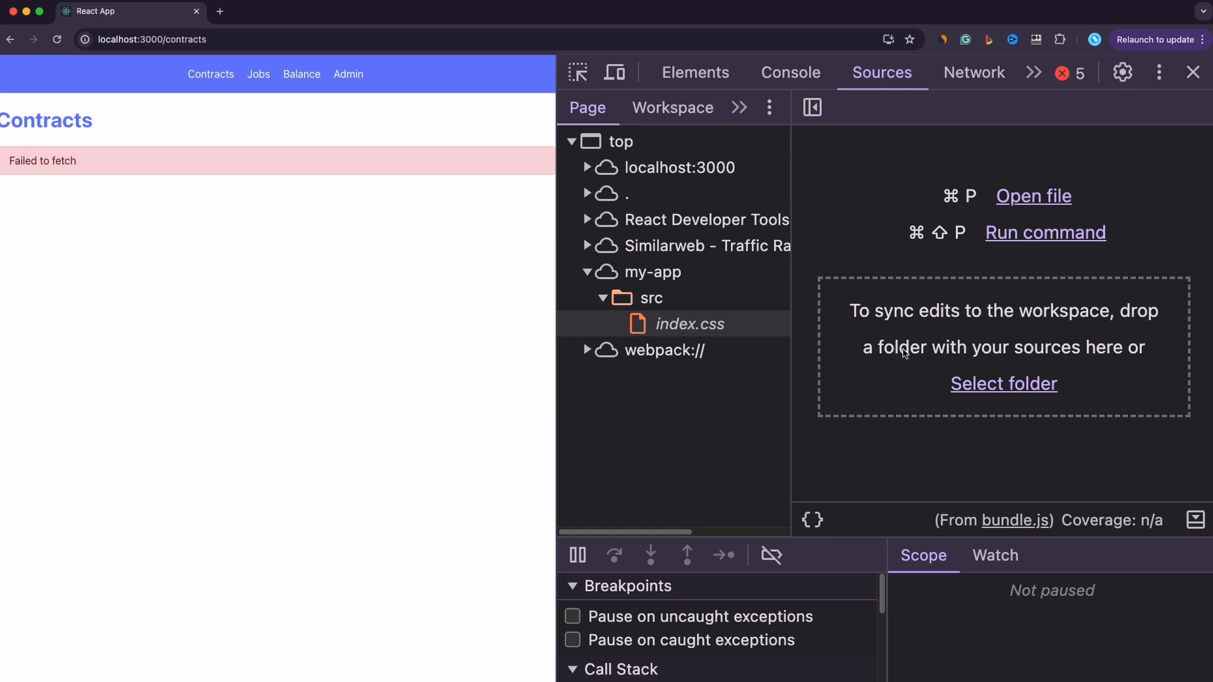
pyautogui.moveTo(936, 357)
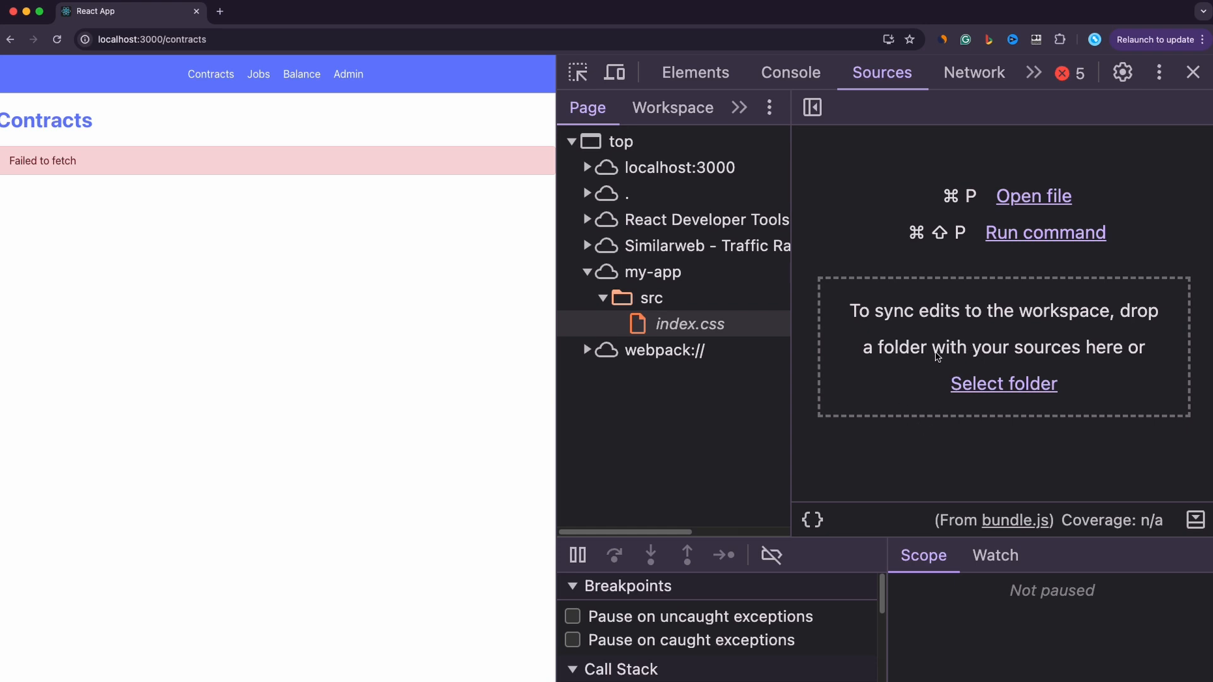
pyautogui.moveTo(802, 315)
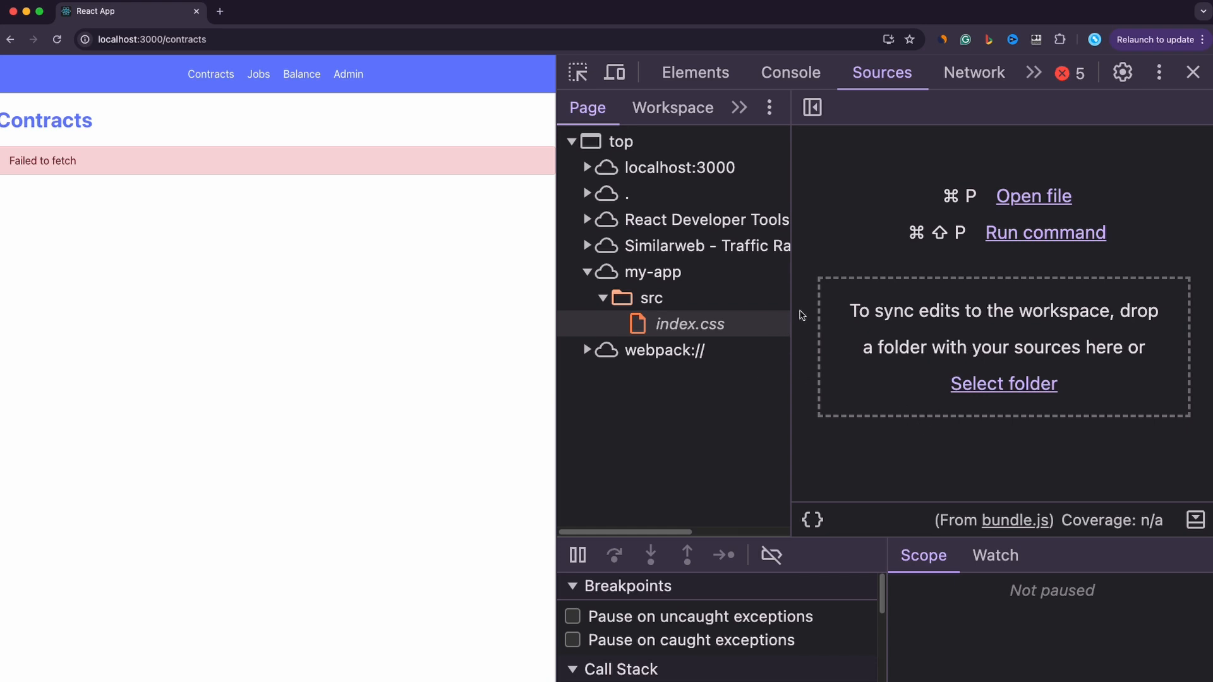
pyautogui.moveTo(882, 305)
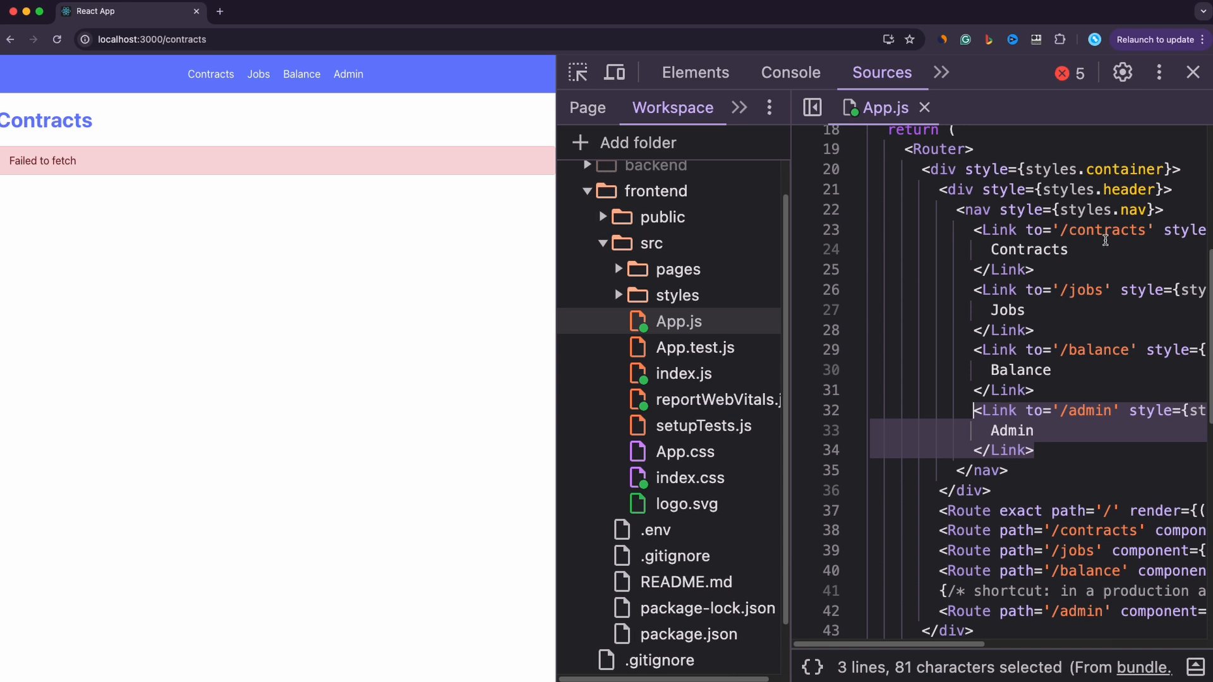
pyautogui.moveTo(1045, 363)
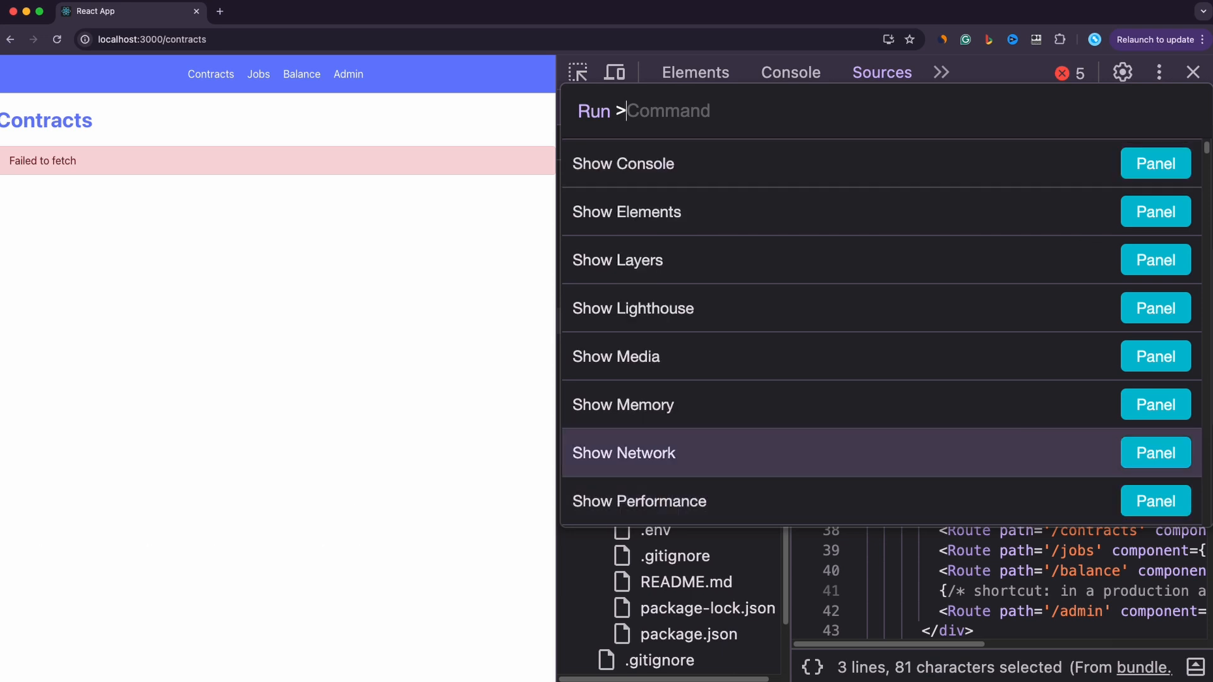
# Scroll through the command menu's Show Panel entries such as Show Network and Show Animations
pyautogui.scroll(-3)
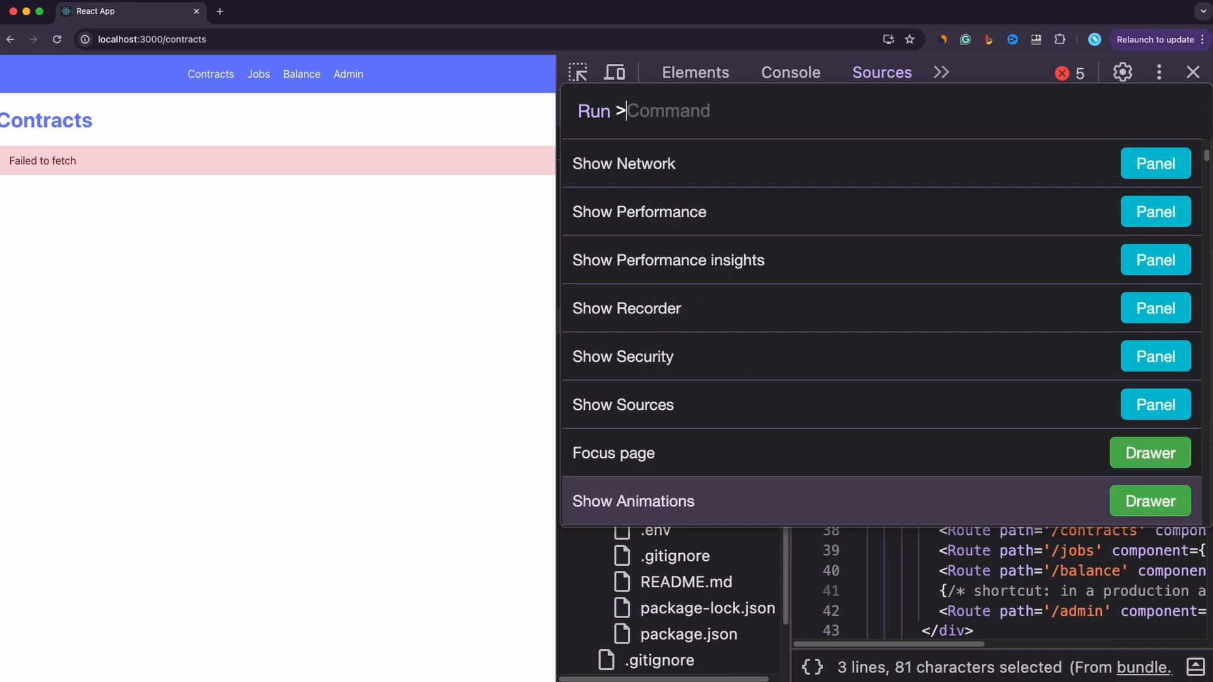